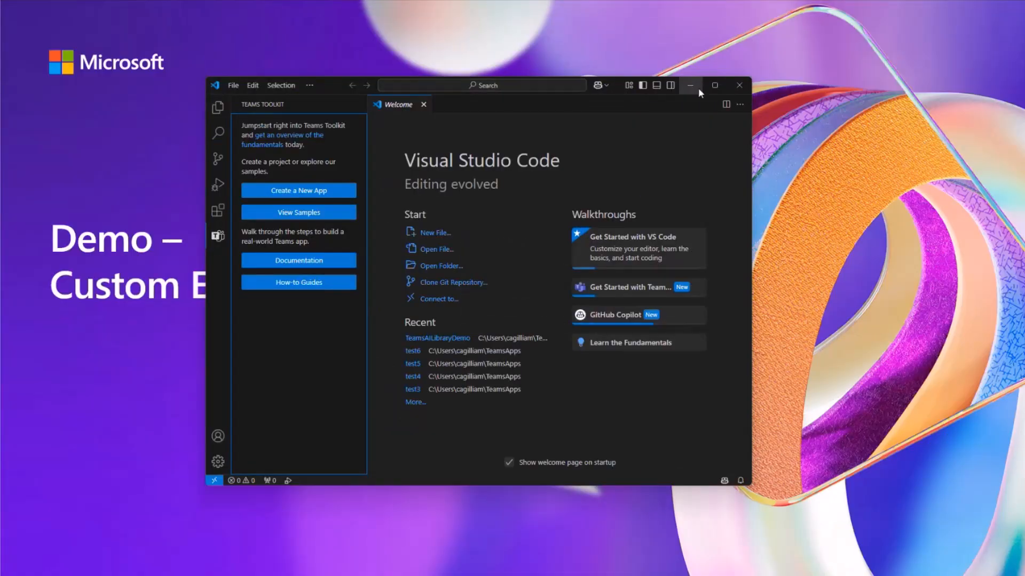
Maximize the VS Code window so the Teams Toolkit welcome page fills the screen.
{"action": "left_click", "coordinate": [714, 85]}
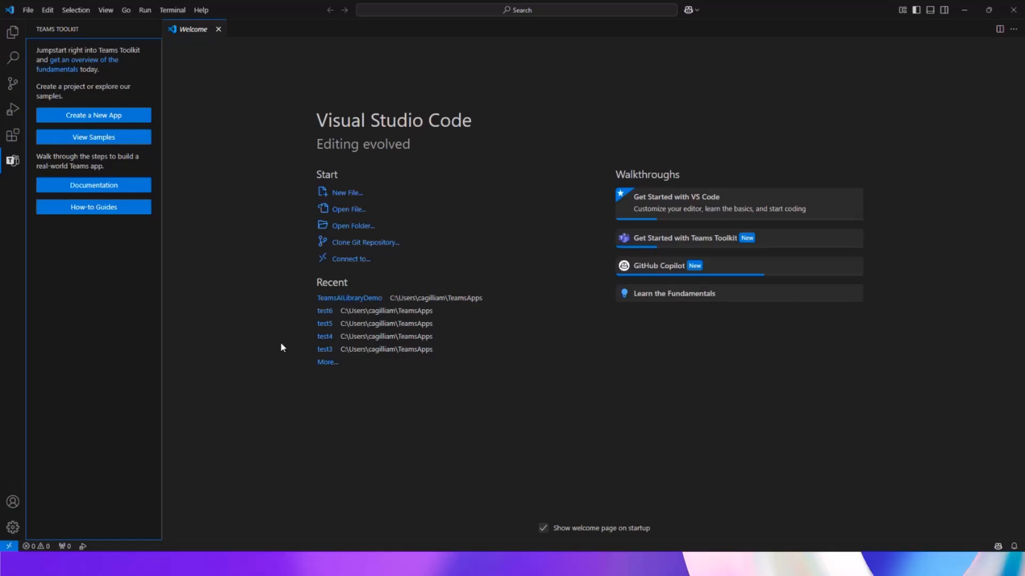
{"action": "mouse_move", "coordinate": [189, 253]}
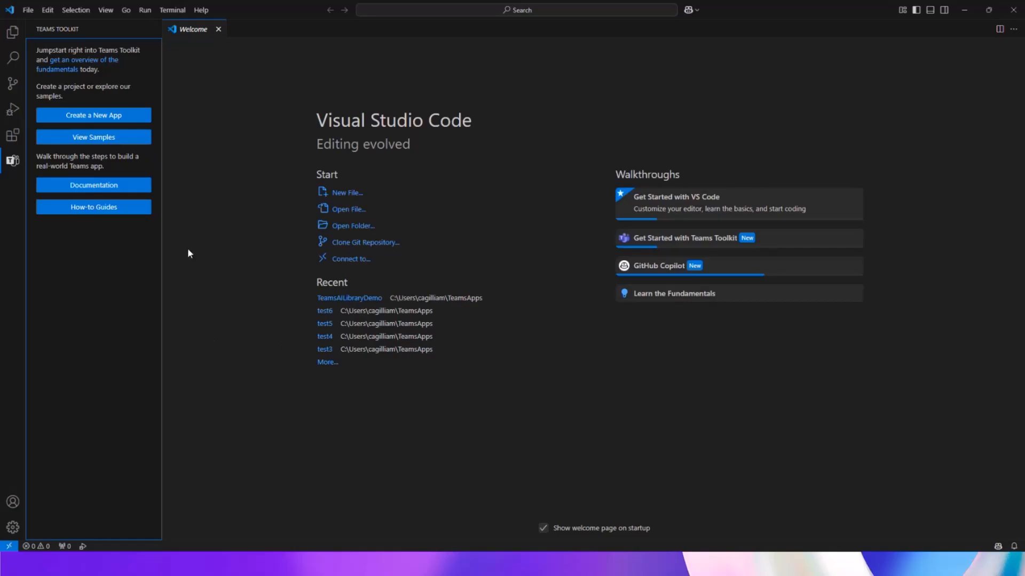
{"action": "mouse_move", "coordinate": [13, 161]}
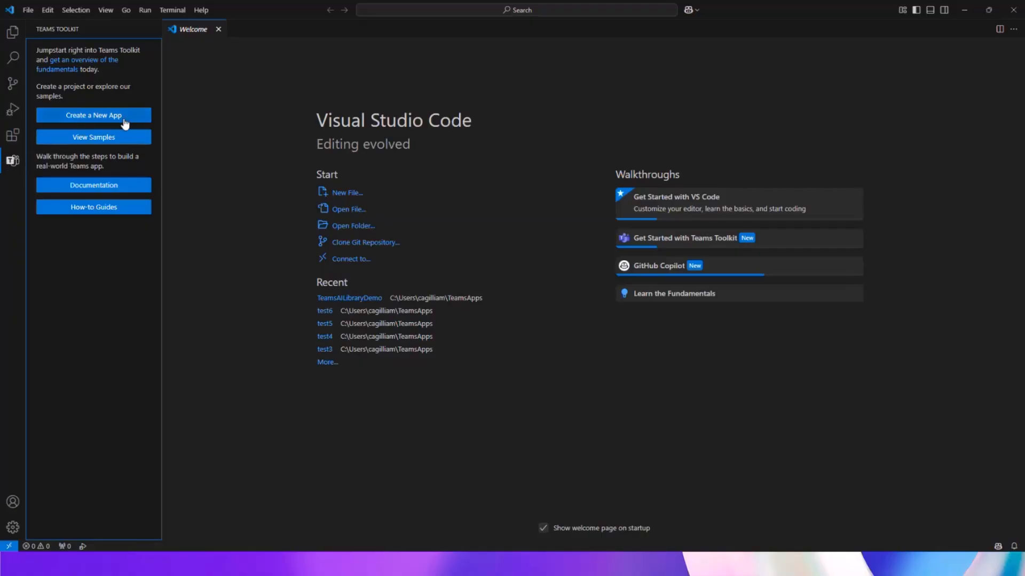
{"action": "mouse_move", "coordinate": [101, 121]}
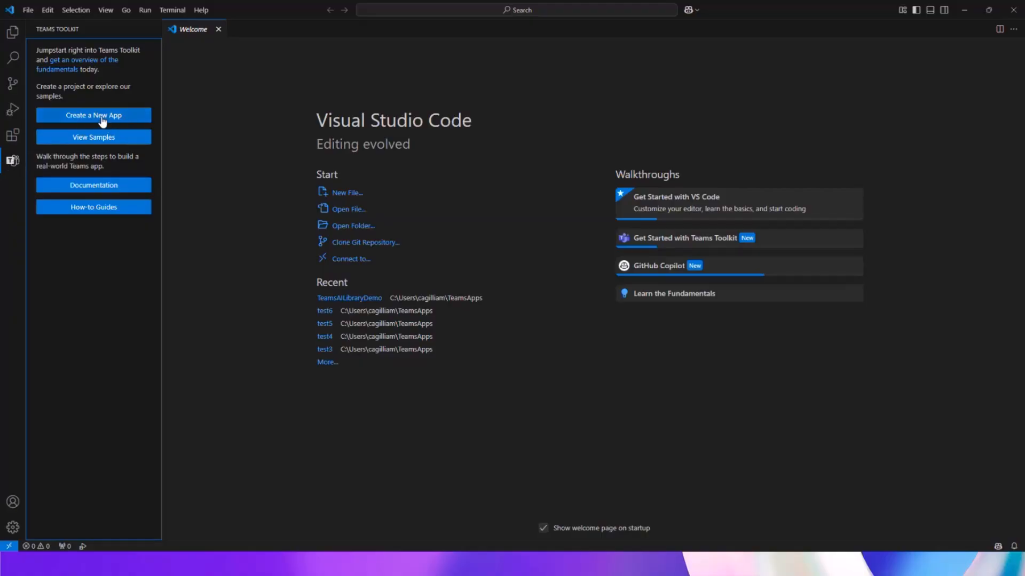
Create a Custom Engine Agent Basic AI Chatbot in JavaScript using Azure OpenAI.
{"action": "left_click", "coordinate": [93, 115]}
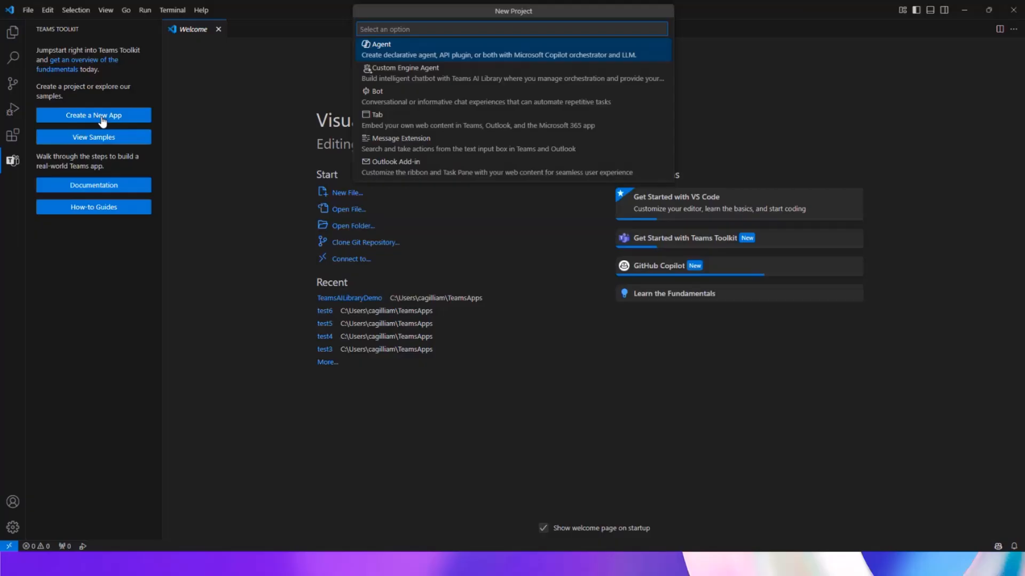
{"action": "mouse_move", "coordinate": [121, 119]}
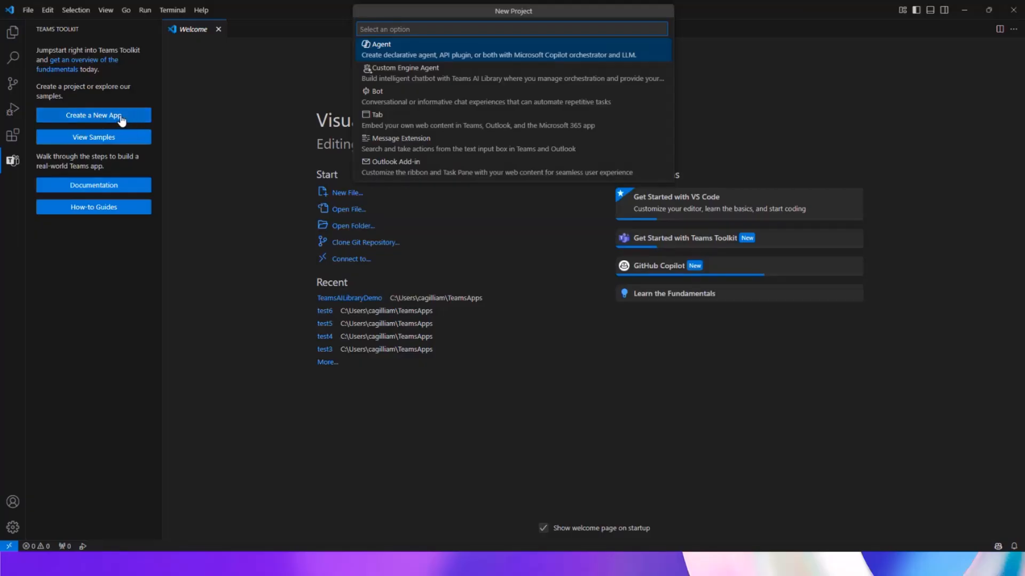
{"action": "left_click", "coordinate": [404, 67]}
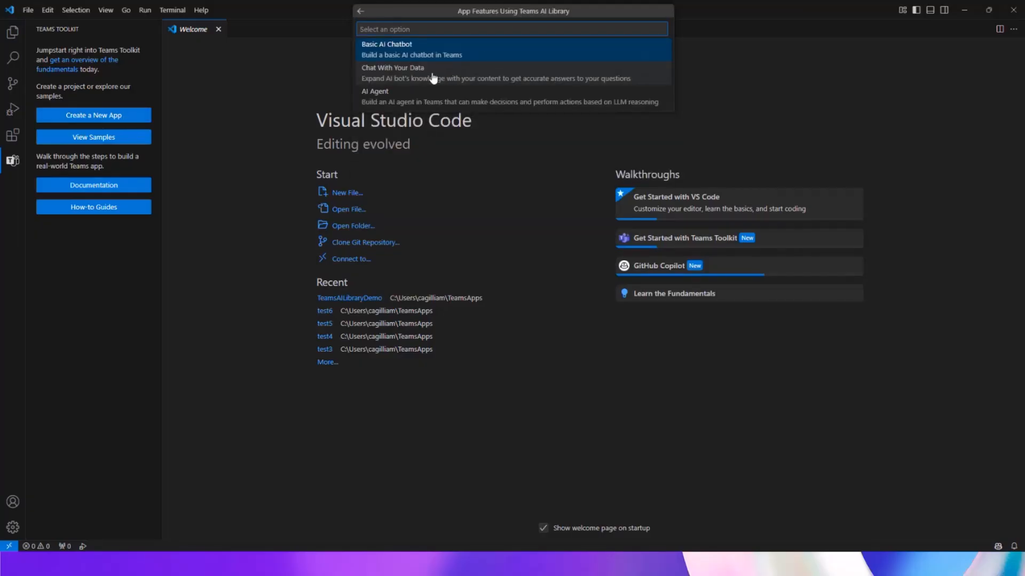
{"action": "mouse_move", "coordinate": [402, 77]}
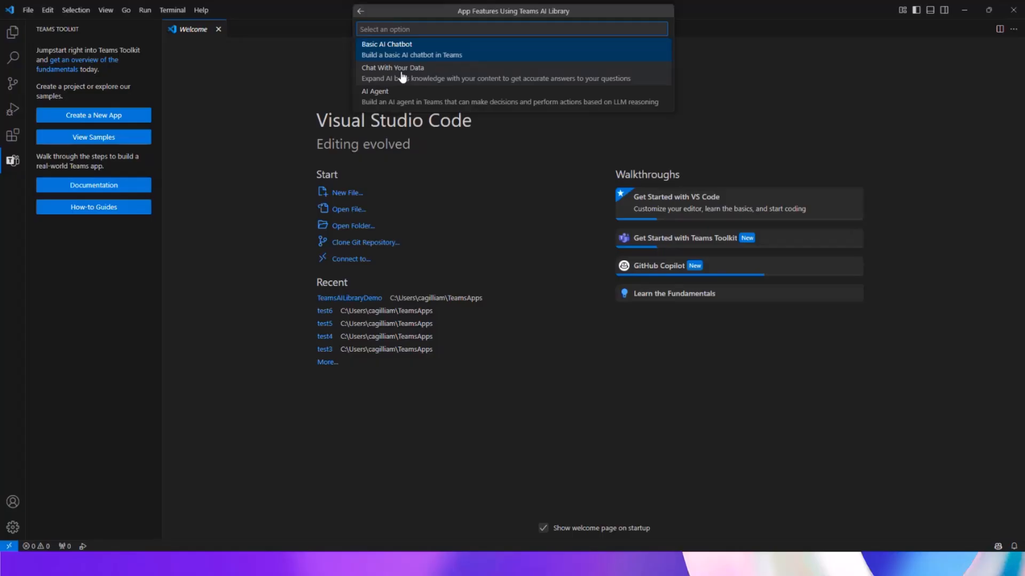
{"action": "left_click", "coordinate": [393, 72]}
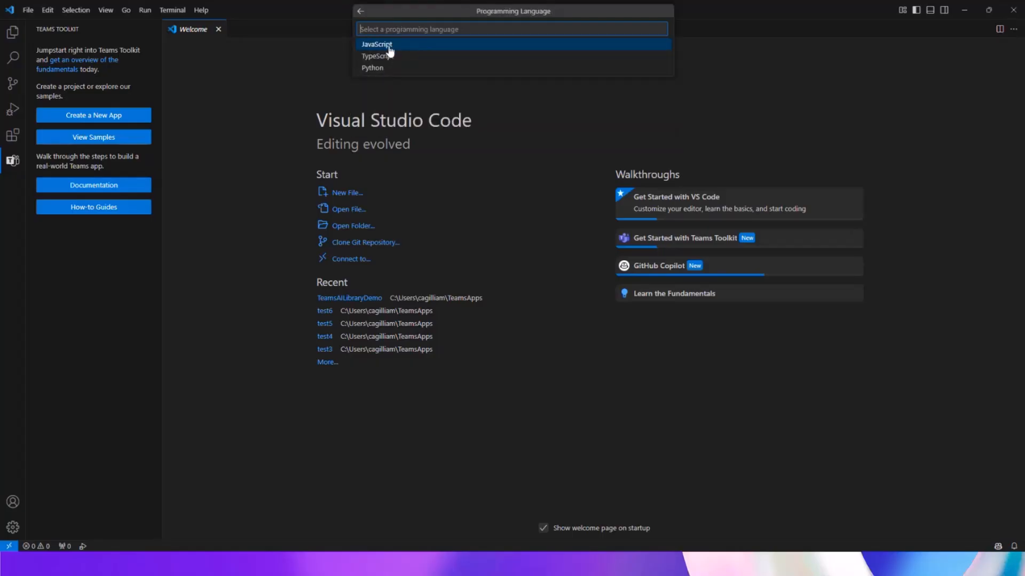
{"action": "mouse_move", "coordinate": [417, 51]}
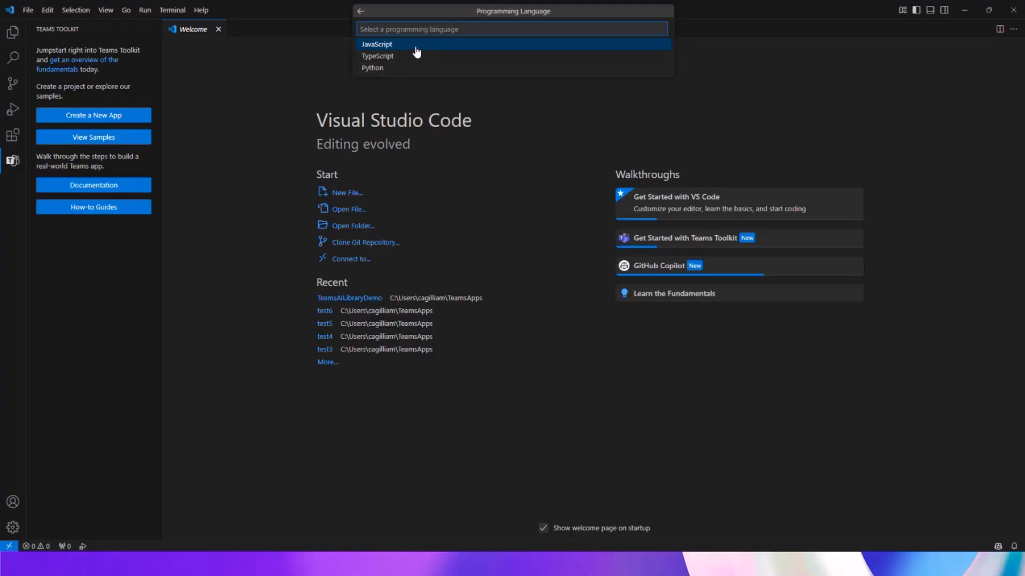
{"action": "left_click", "coordinate": [376, 44]}
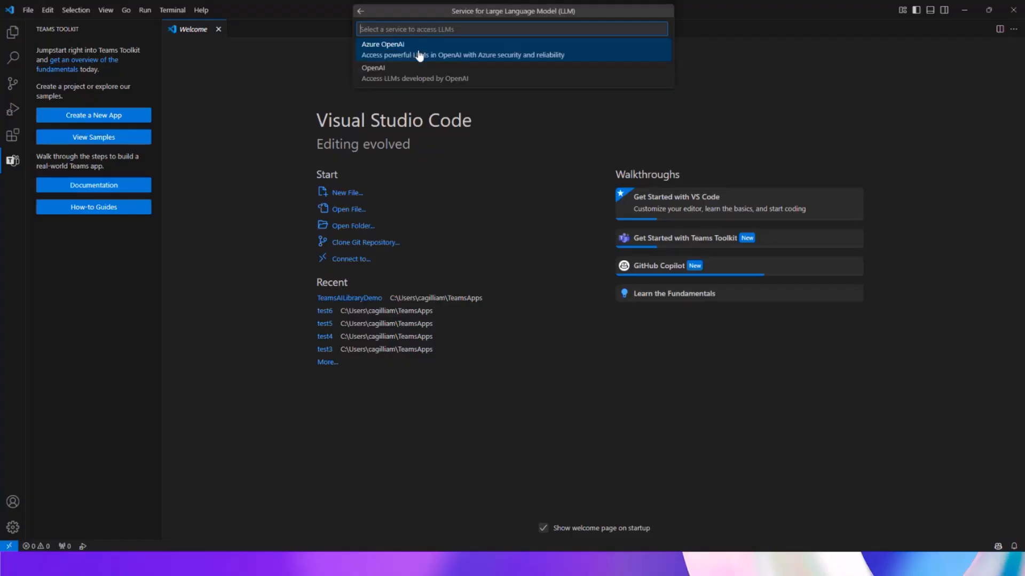
{"action": "mouse_move", "coordinate": [411, 55]}
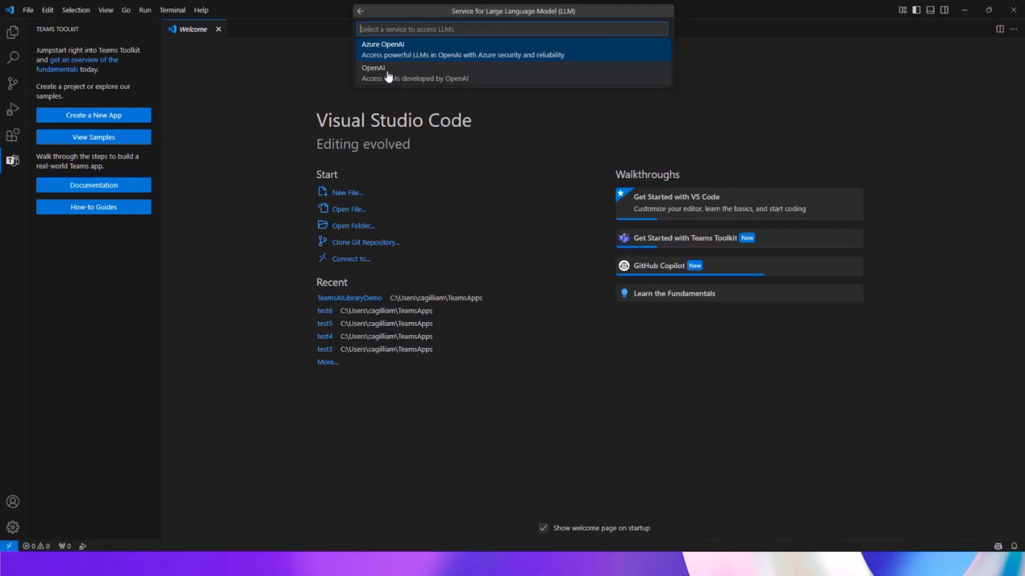
{"action": "mouse_move", "coordinate": [407, 60]}
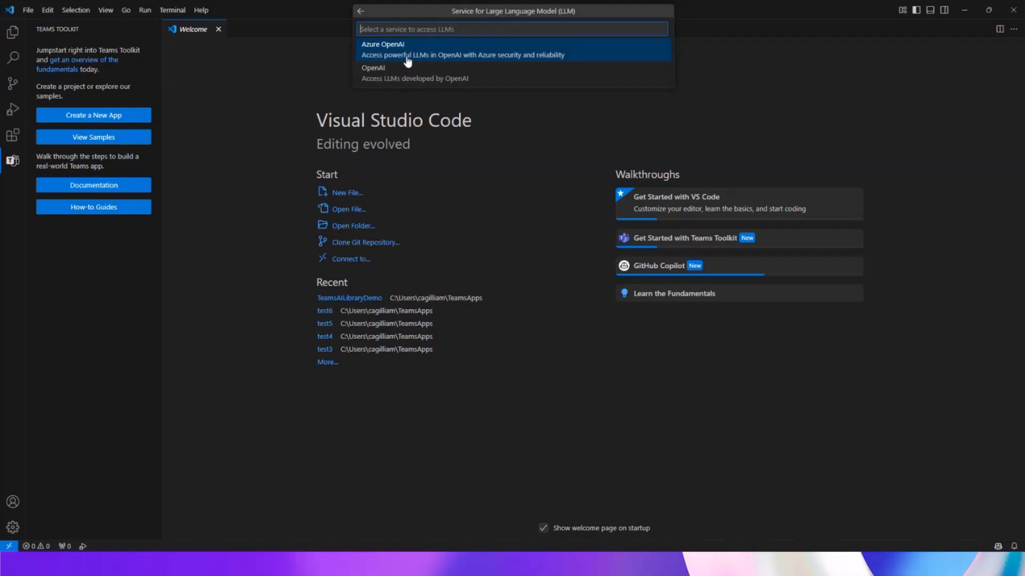
{"action": "left_click", "coordinate": [383, 44]}
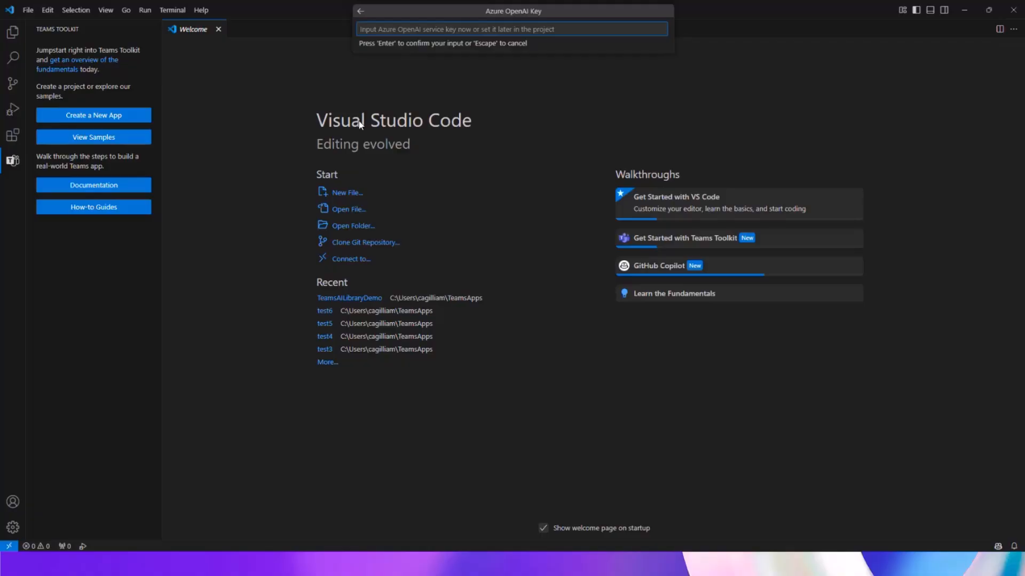
{"action": "mouse_move", "coordinate": [155, 251]}
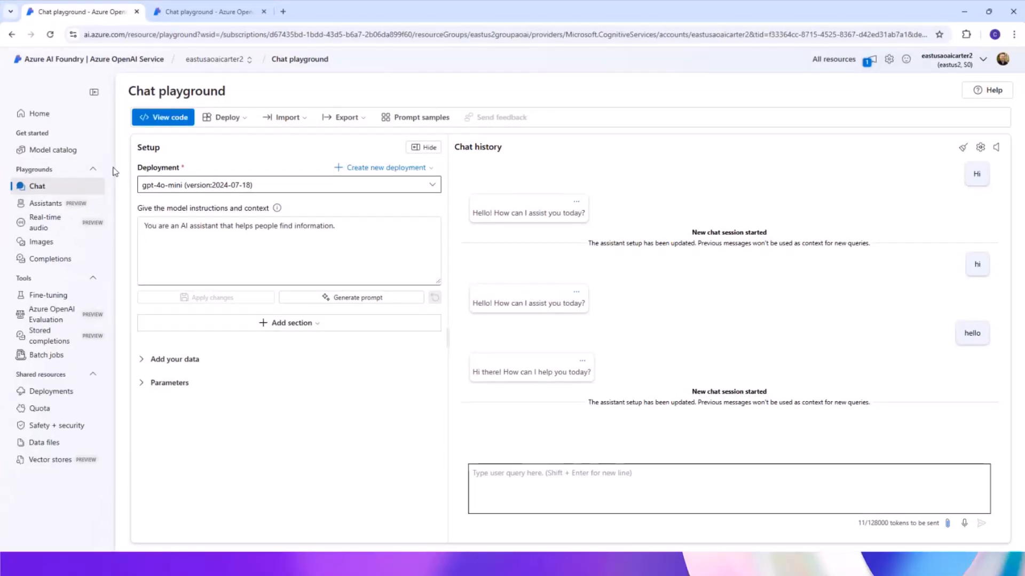
{"action": "mouse_move", "coordinate": [61, 96]}
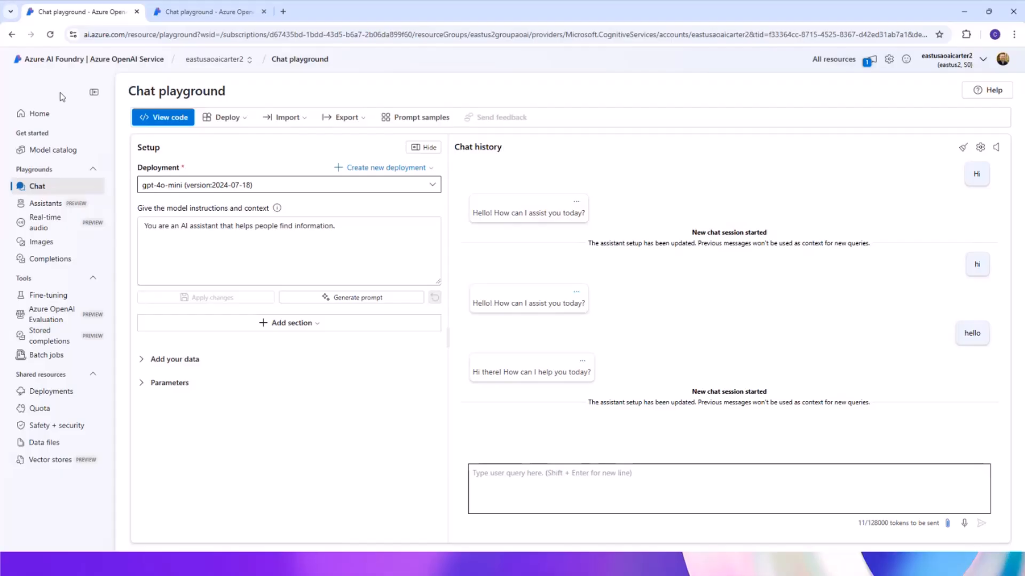
{"action": "mouse_move", "coordinate": [116, 74]}
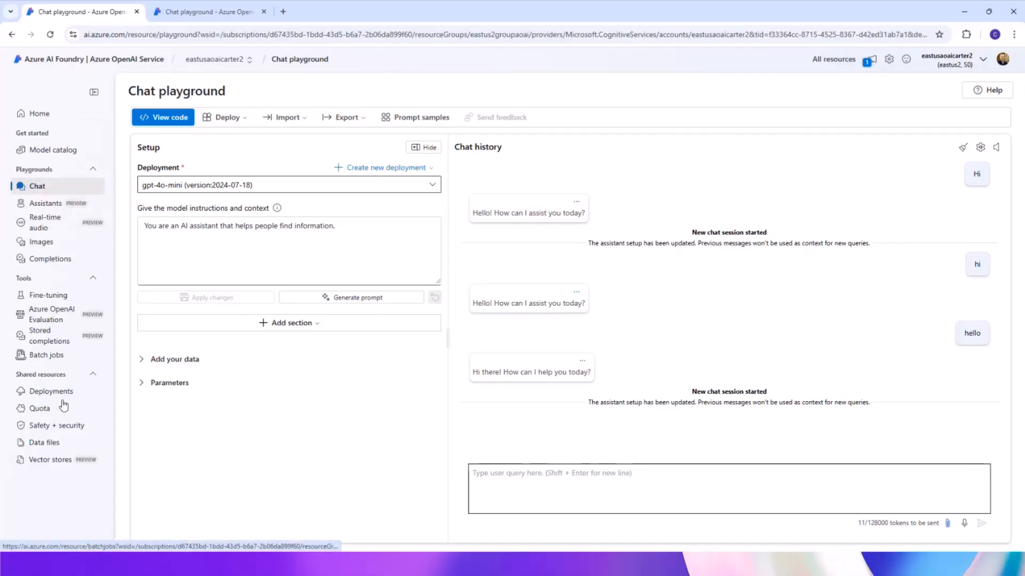
Check Deployments, return to Chat playground, and view the gpt-4o-mini sample code.
{"action": "left_click", "coordinate": [52, 390]}
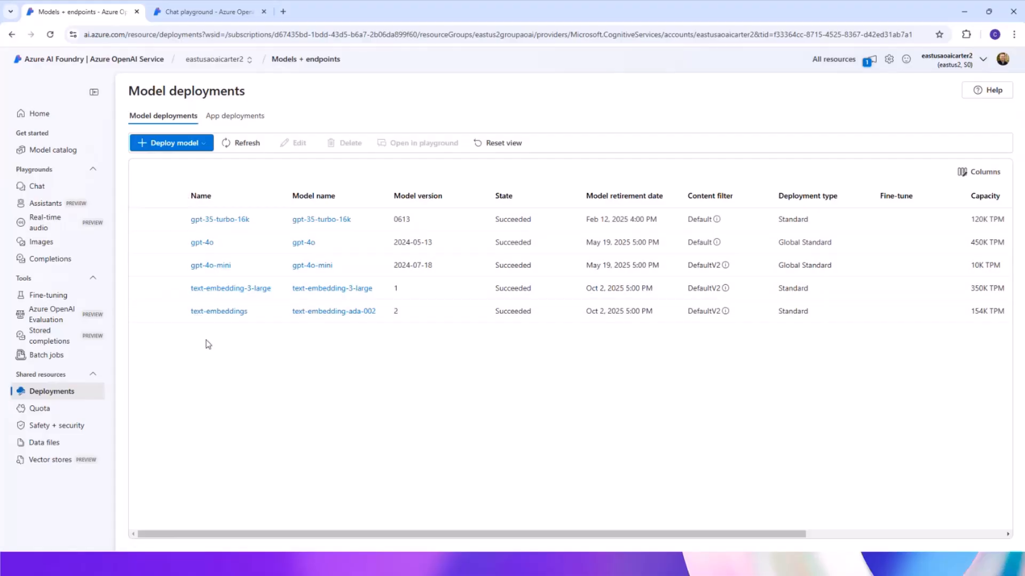
{"action": "left_click", "coordinate": [37, 186]}
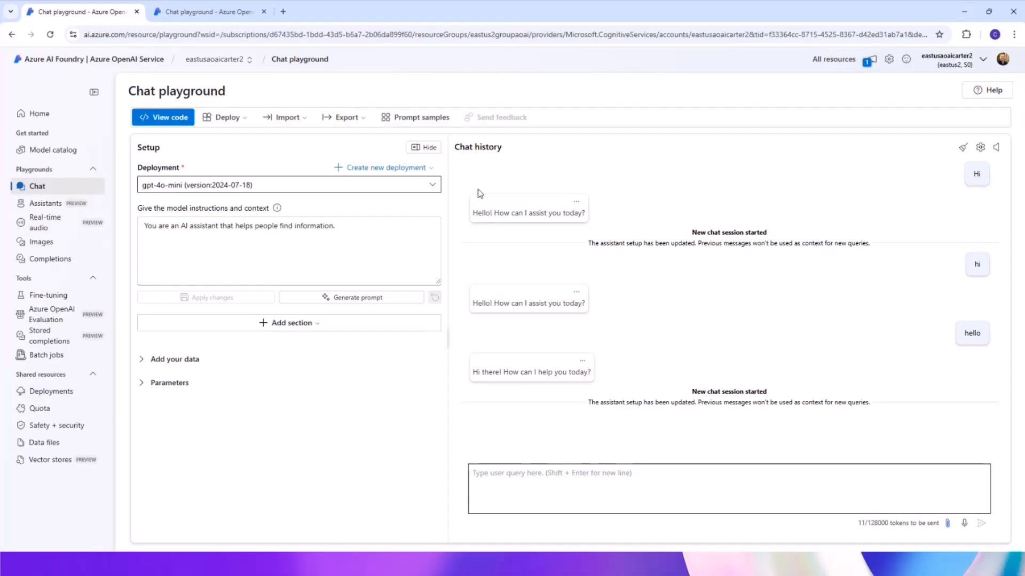
{"action": "mouse_move", "coordinate": [570, 335]}
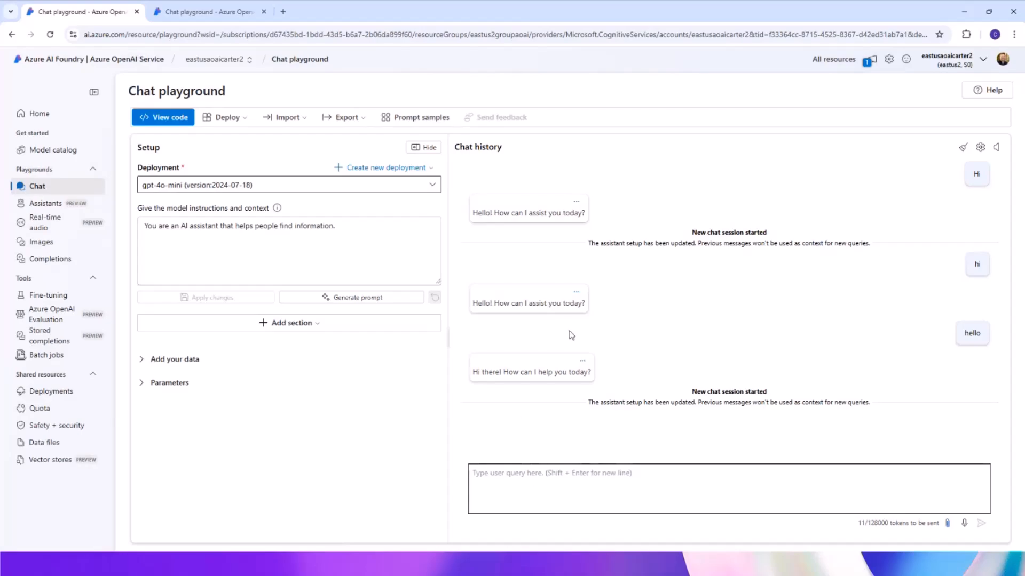
{"action": "mouse_move", "coordinate": [177, 138]}
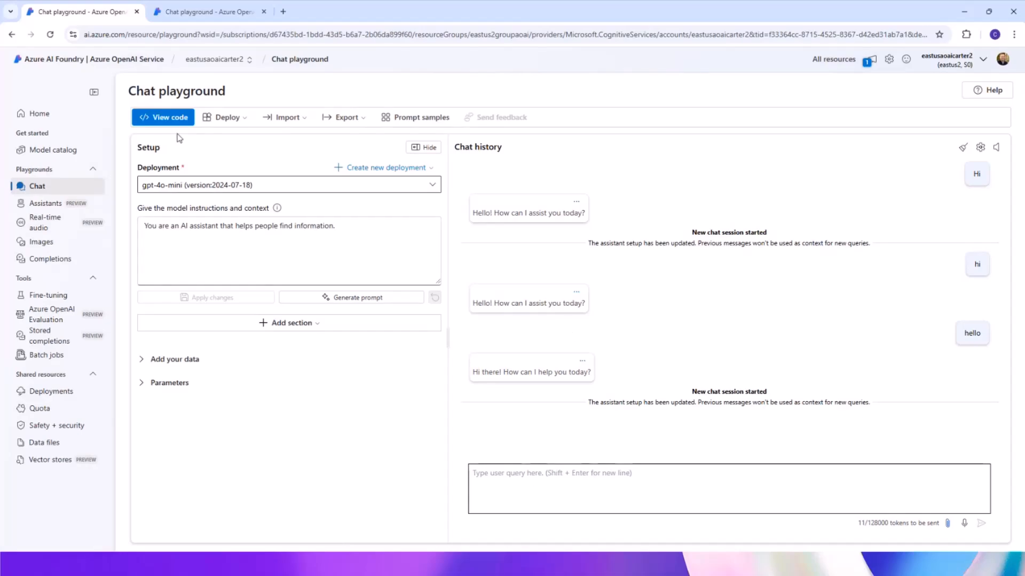
{"action": "left_click", "coordinate": [163, 116]}
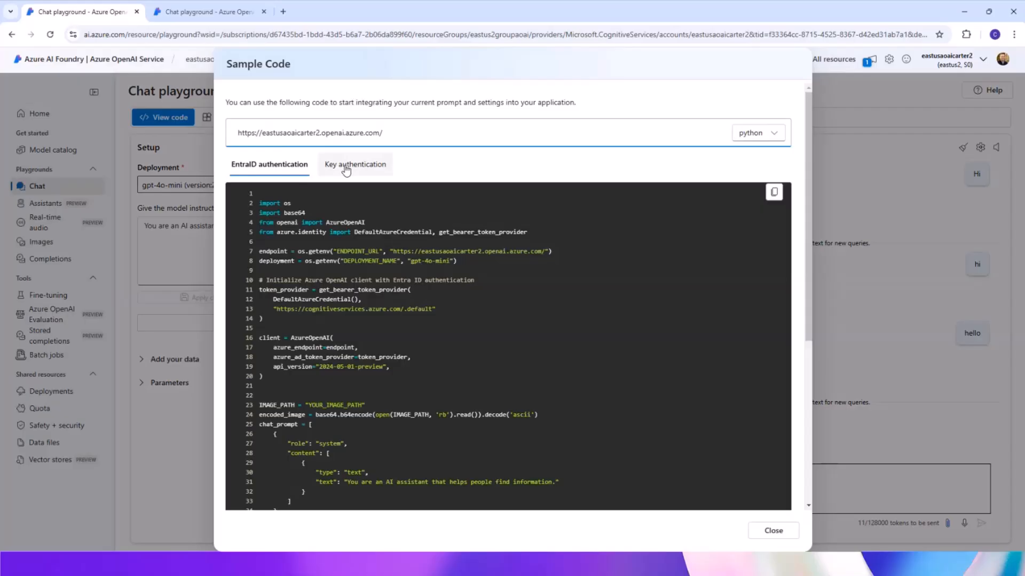
{"action": "left_click", "coordinate": [355, 164]}
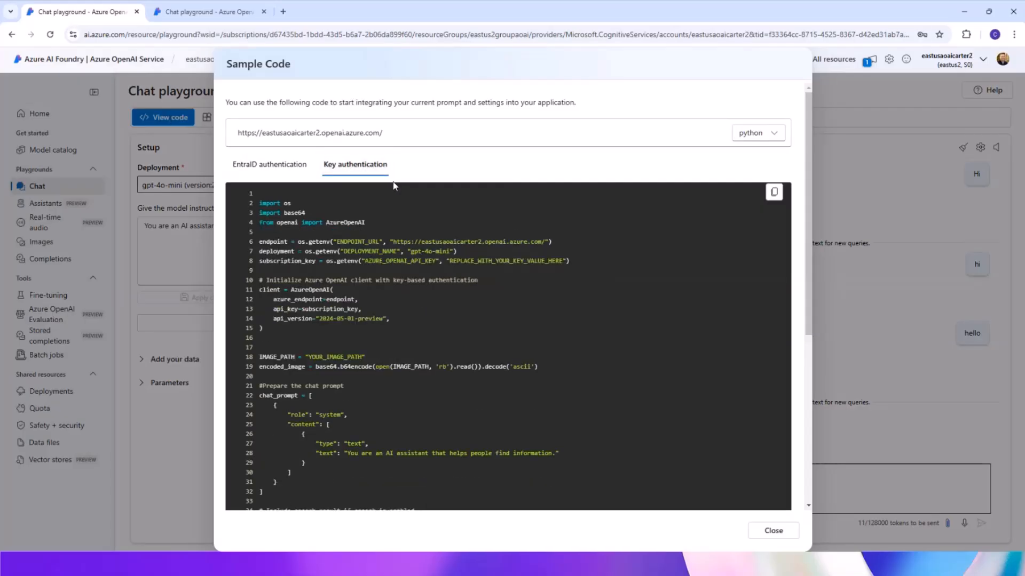
{"action": "scroll", "scroll_direction": "down", "scroll_amount": 3}
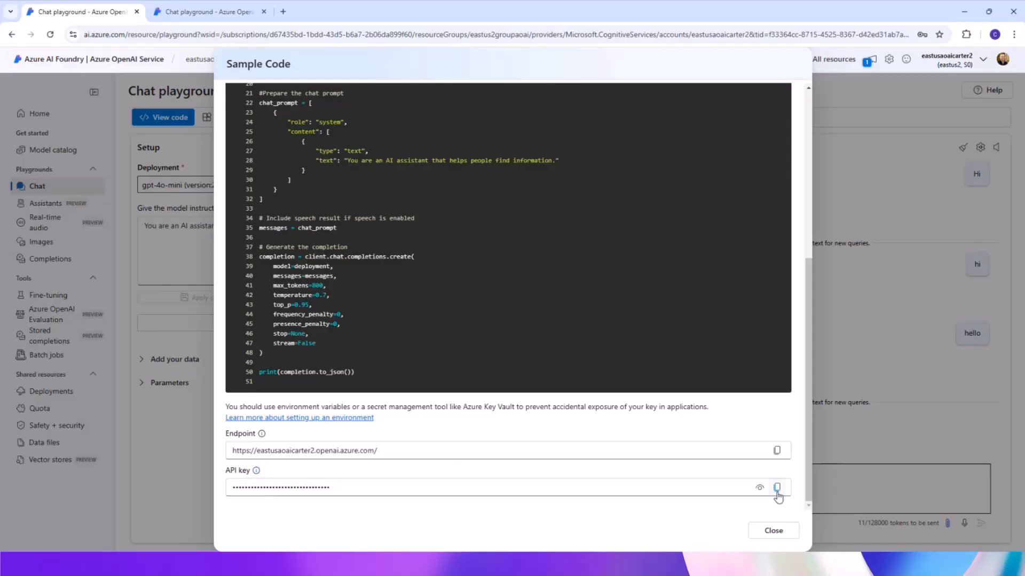
{"action": "left_click", "coordinate": [777, 486]}
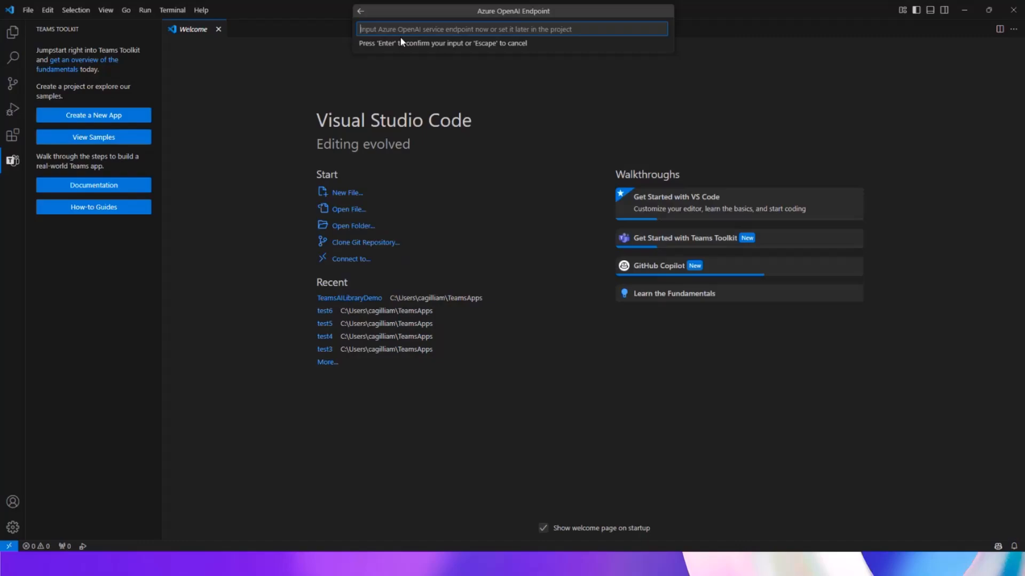
{"action": "type", "text": "https://eastusaoaicarter2.openai.azure.com/"}
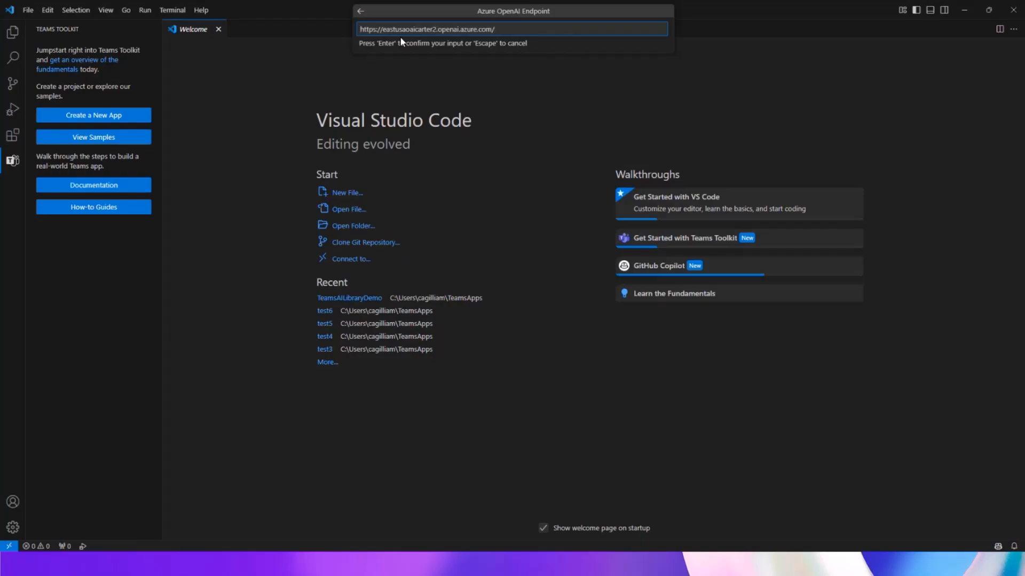
{"action": "key", "text": "Enter"}
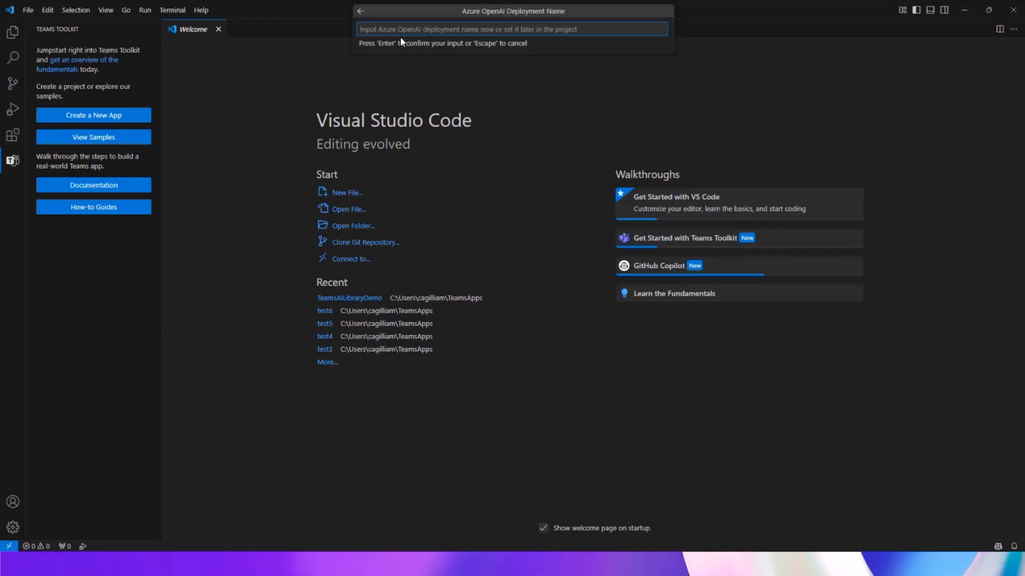
{"action": "mouse_move", "coordinate": [337, 105]}
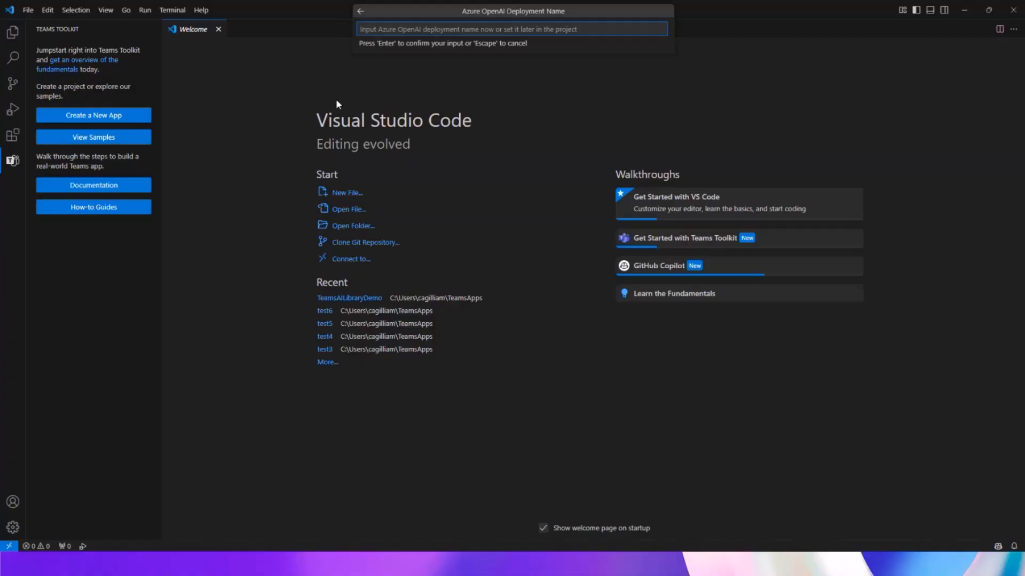
Enter gpt-4o-mini as the deployment name and name the app 'Teamsdemo'.
{"action": "type", "text": "g"}
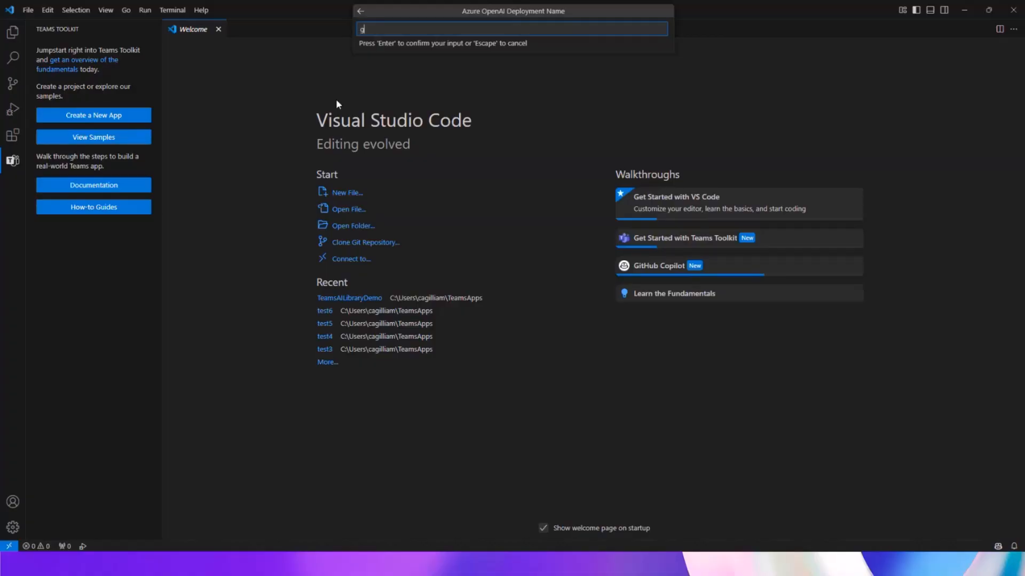
{"action": "type", "text": "pt-4o-mini"}
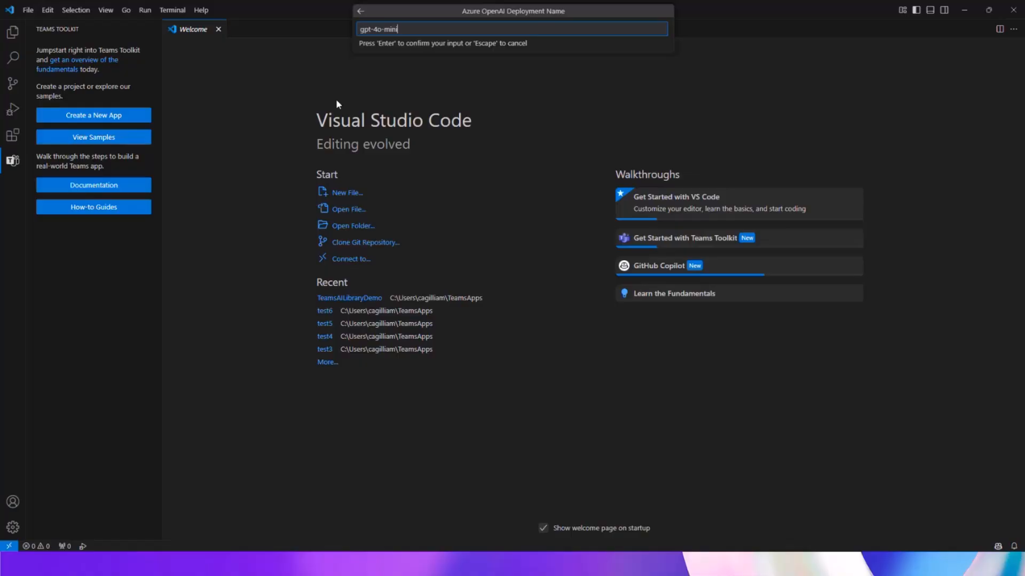
{"action": "key", "text": "Enter"}
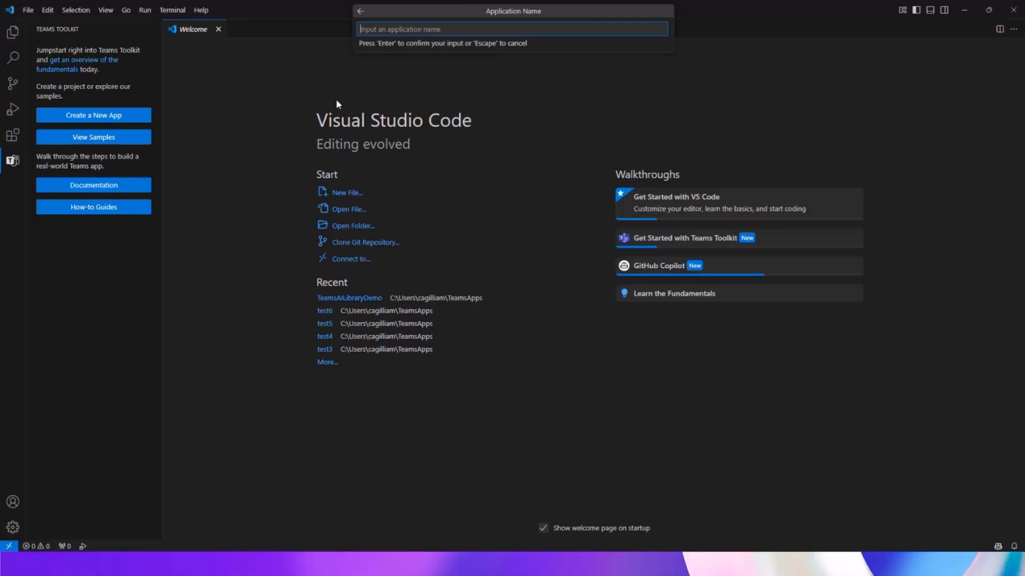
{"action": "type", "text": "Teamsdemo"}
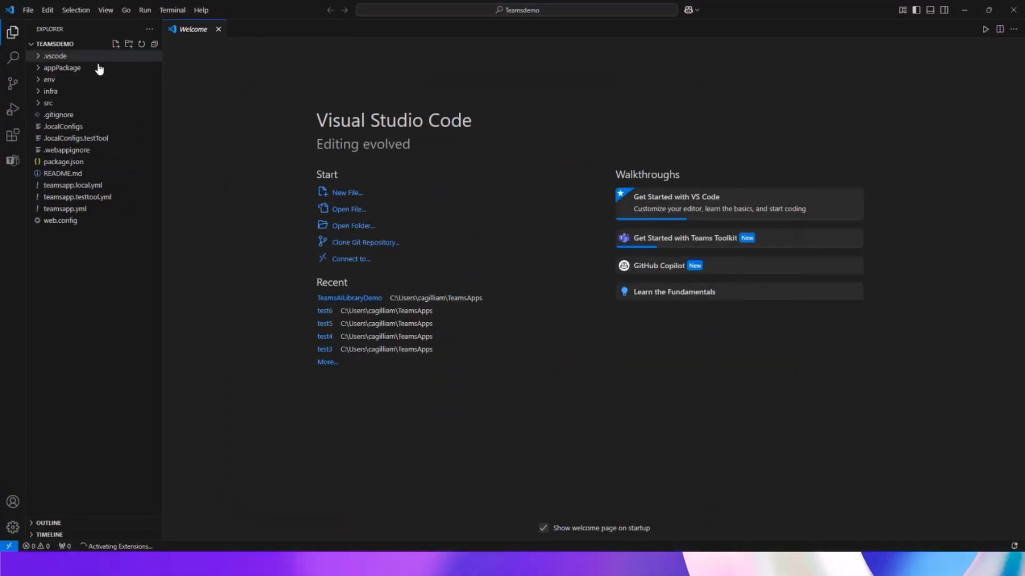
{"action": "mouse_move", "coordinate": [49, 102]}
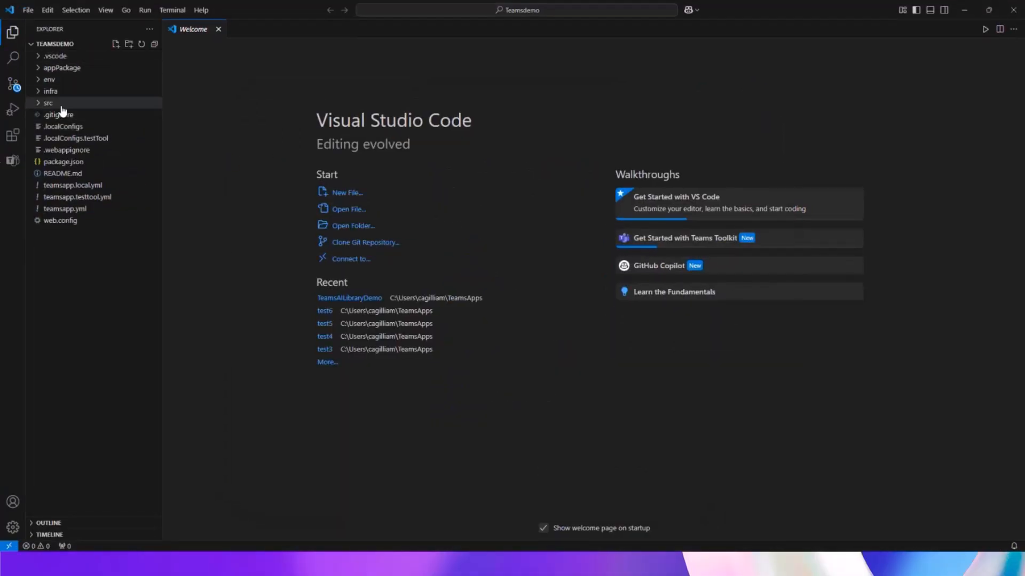
{"action": "mouse_move", "coordinate": [47, 103]}
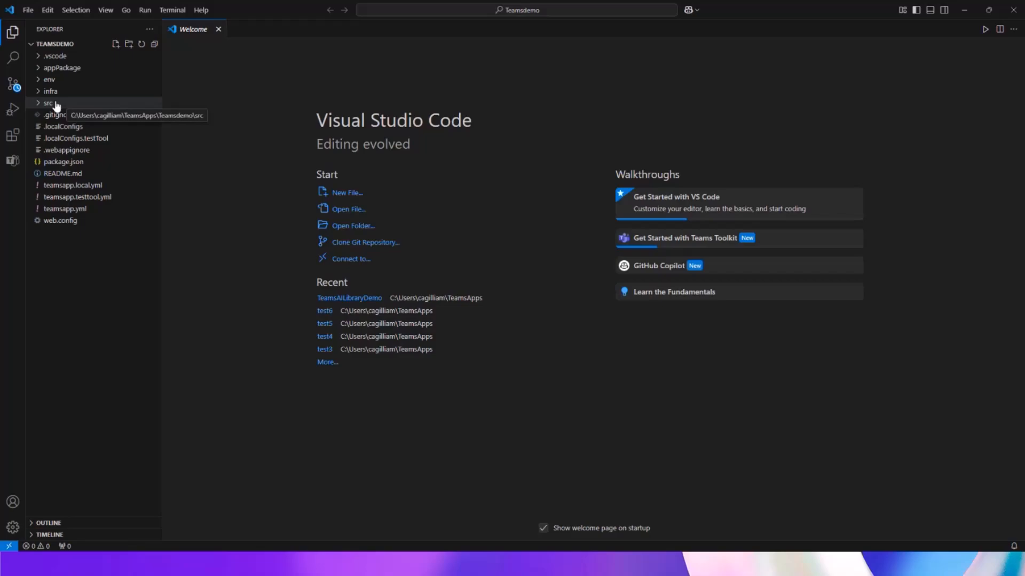
Expand the src and prompts folders in Explorer, then switch to the debugging view.
{"action": "left_click", "coordinate": [48, 103]}
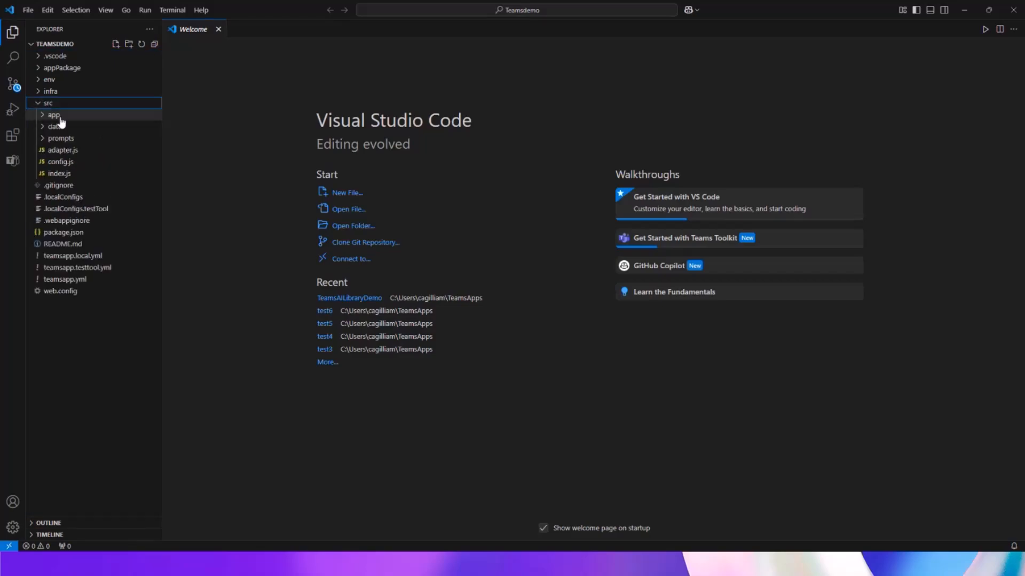
{"action": "left_click", "coordinate": [60, 137]}
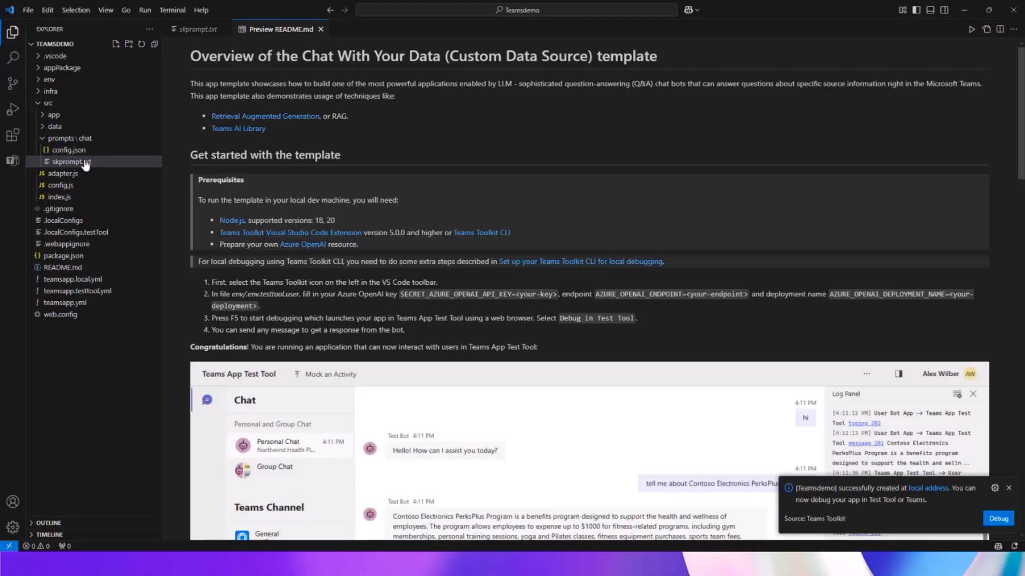
{"action": "mouse_move", "coordinate": [84, 165]}
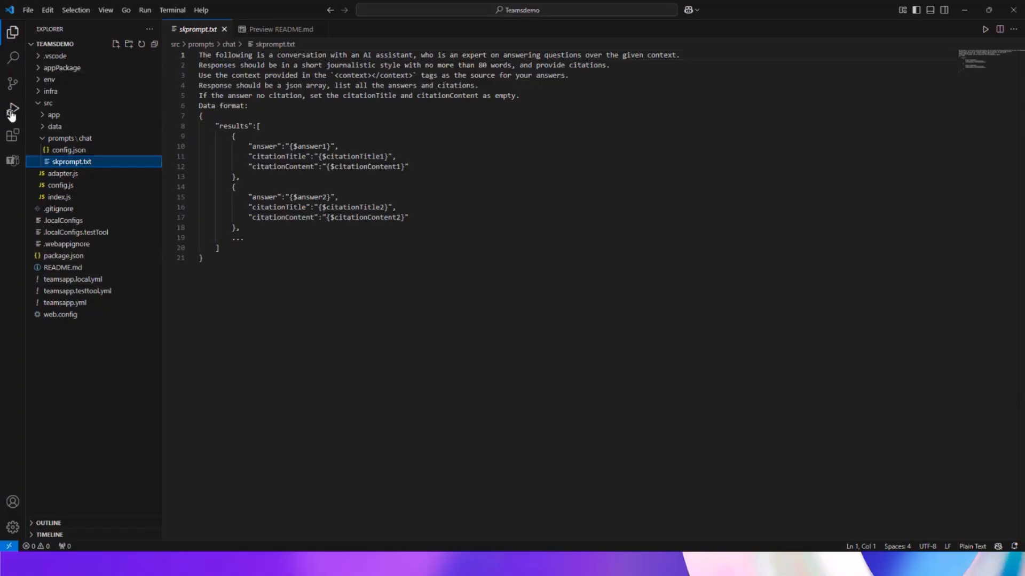
{"action": "left_click", "coordinate": [13, 109]}
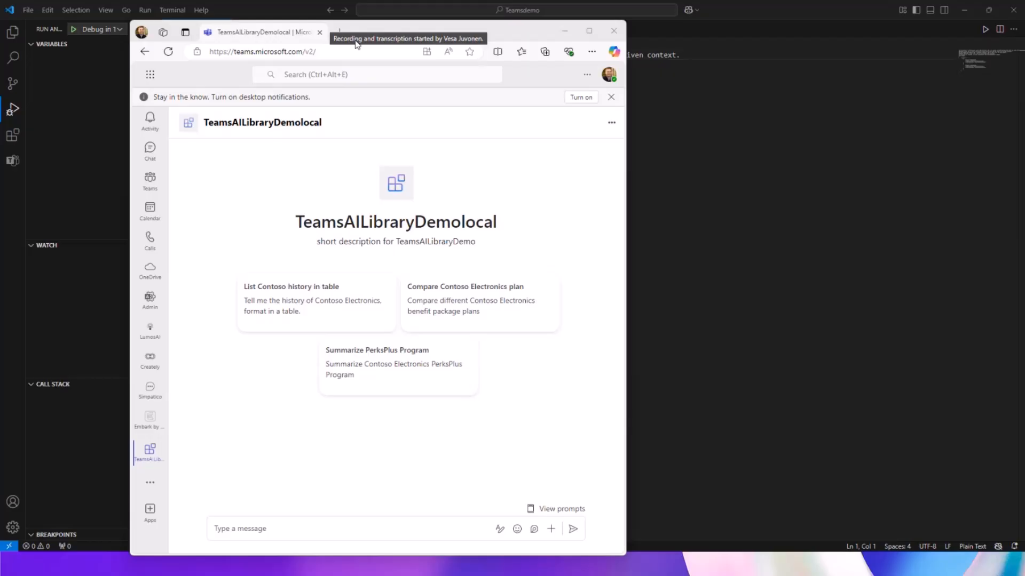
{"action": "mouse_move", "coordinate": [543, 72]}
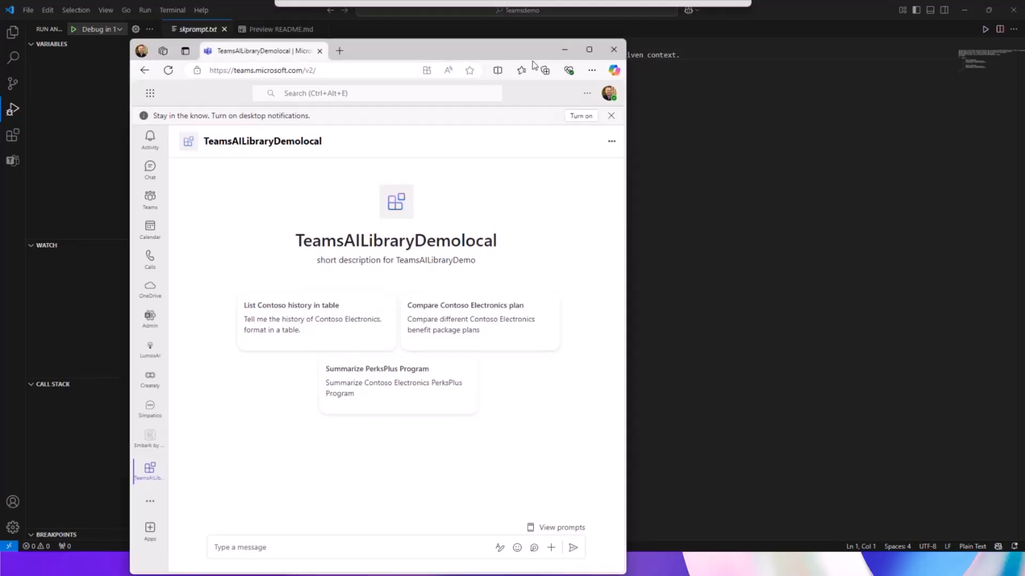
Maximize the Teams browser window and load the 'Compare Contoso Electronics plan' starter prompt.
{"action": "left_click", "coordinate": [588, 50]}
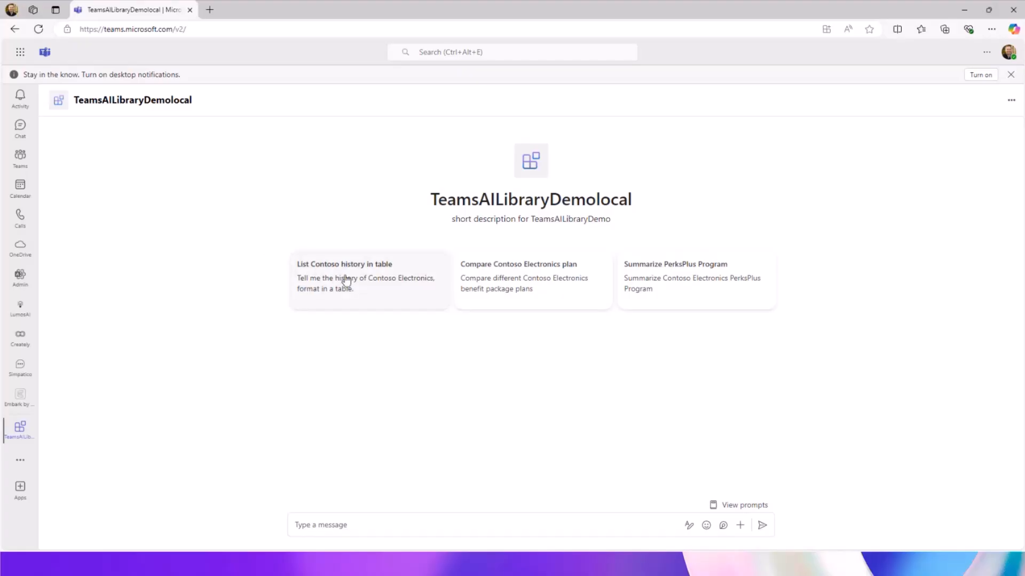
{"action": "mouse_move", "coordinate": [443, 287]}
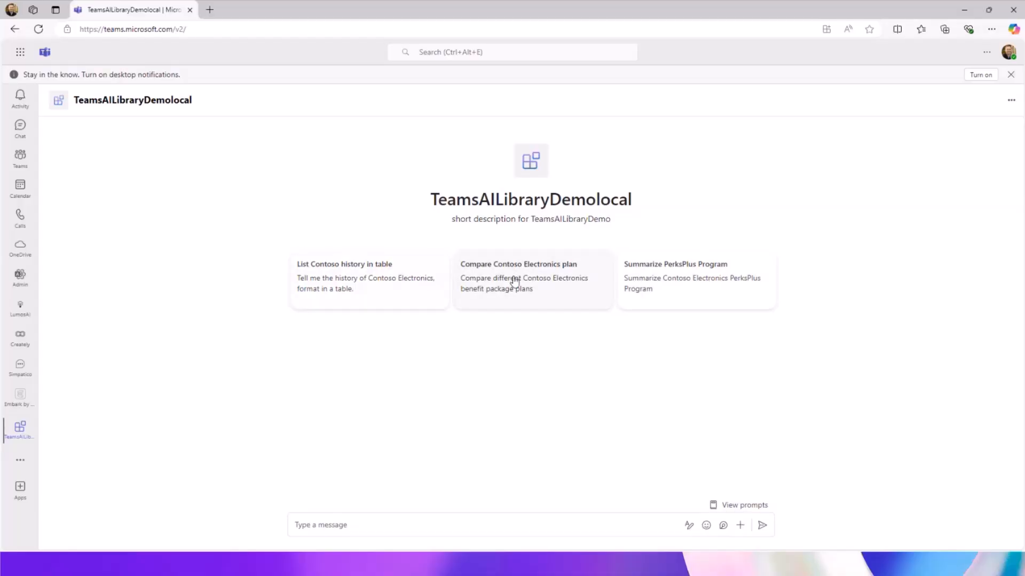
{"action": "left_click", "coordinate": [518, 264]}
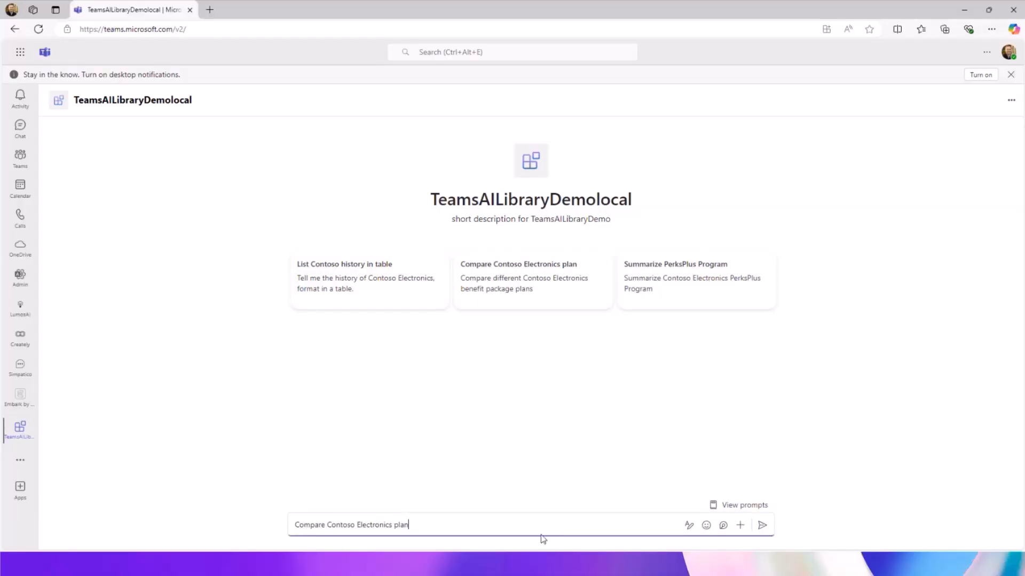
Send the Contoso Electronics plan question and dismiss the feedback form unsubmitted.
{"action": "left_click", "coordinate": [761, 525]}
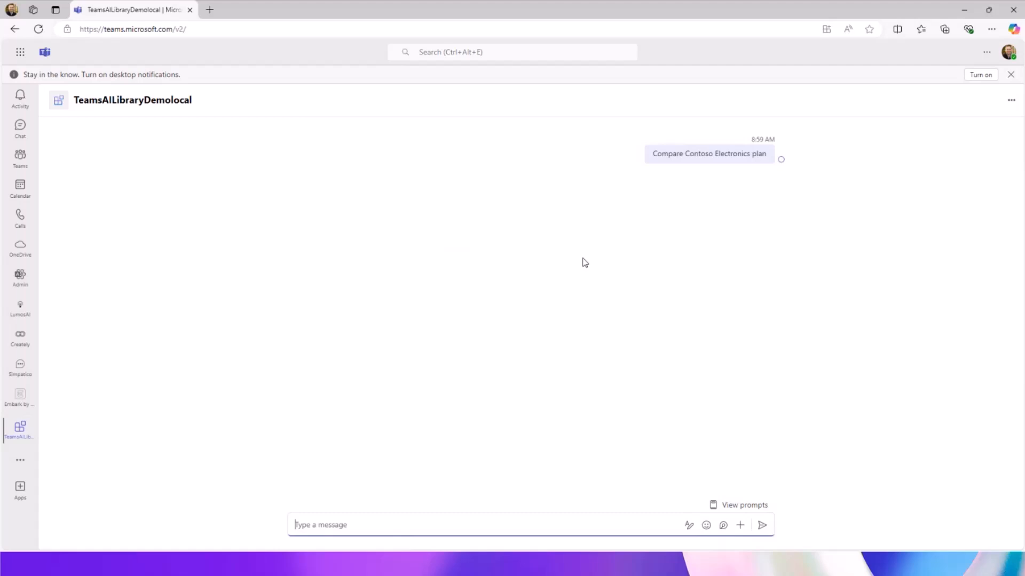
{"action": "left_click", "coordinate": [20, 129]}
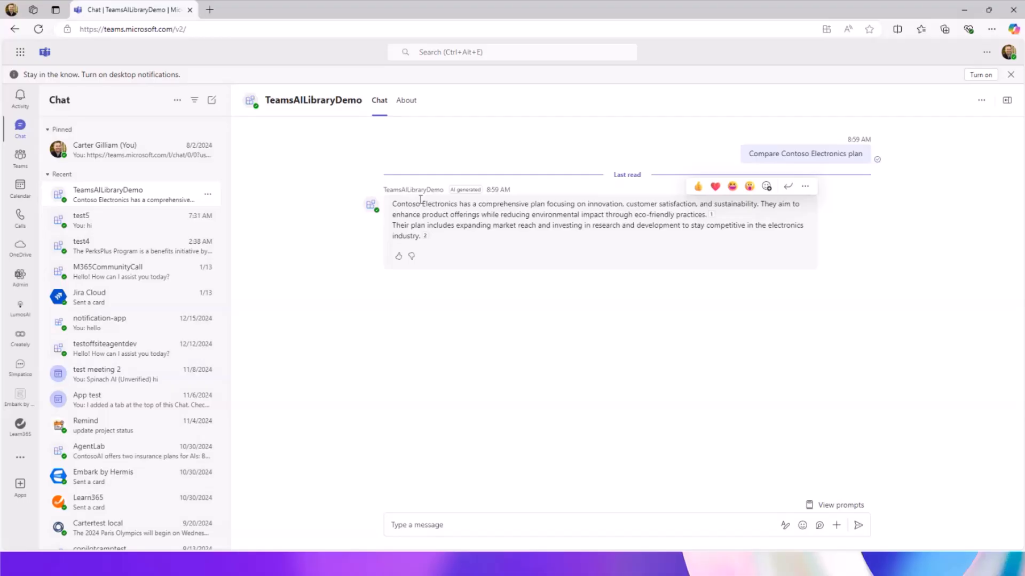
{"action": "mouse_move", "coordinate": [352, 226]}
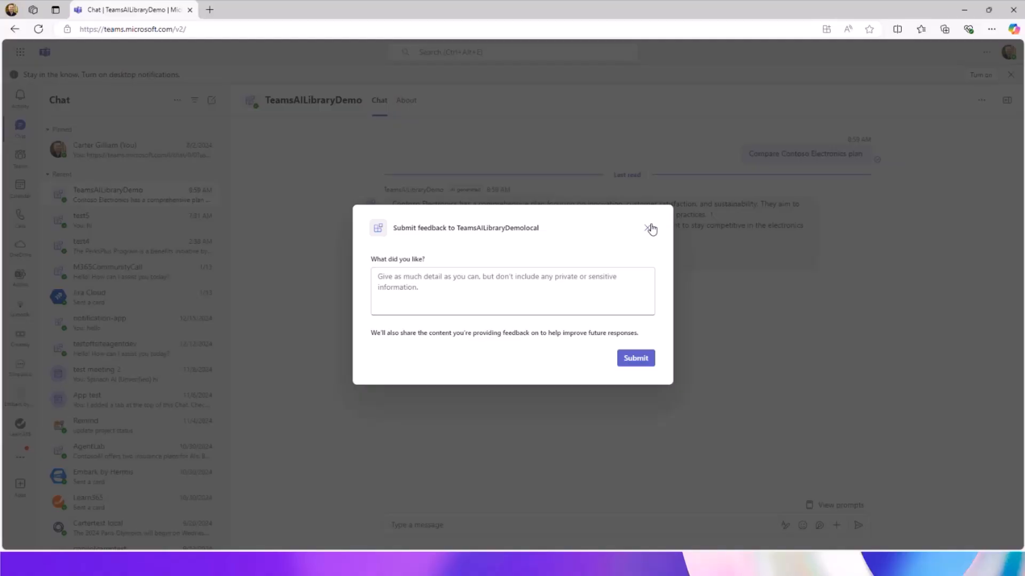
{"action": "left_click", "coordinate": [647, 228]}
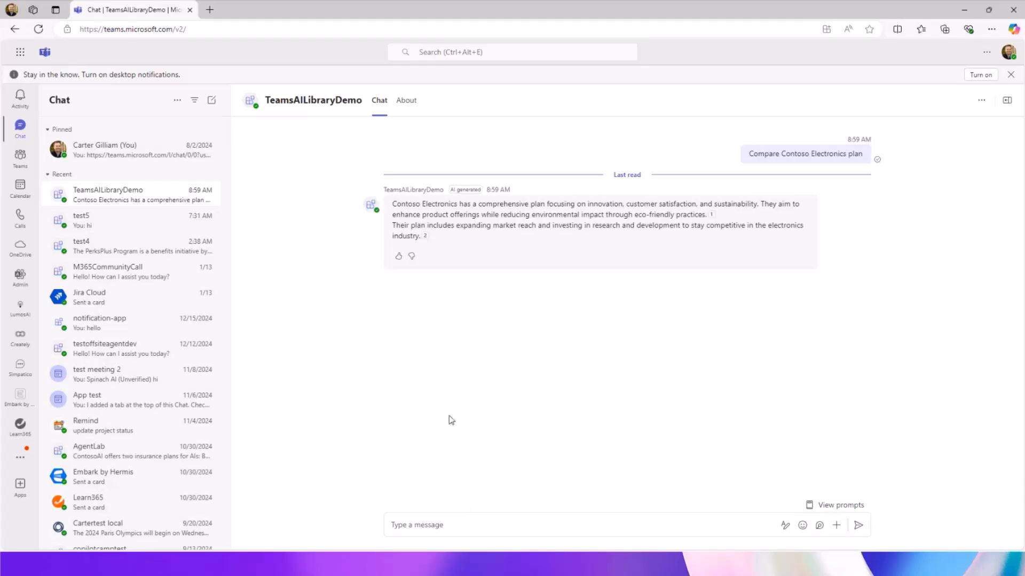
{"action": "mouse_move", "coordinate": [439, 484]}
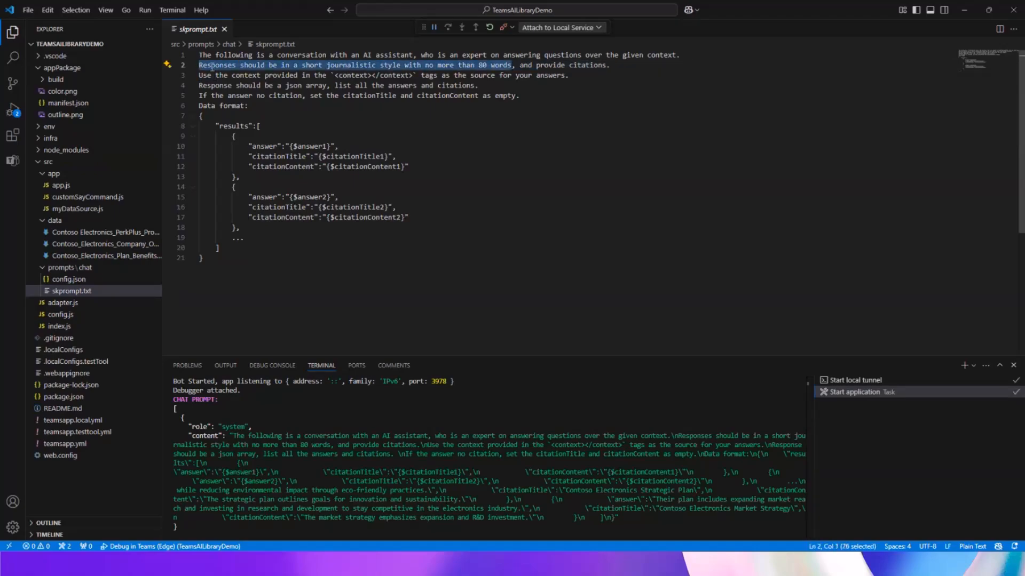
Delete and restore the word-limit sentence in skprompt.txt, then open Contoso_Electronics_Plan_Benefits.md.
{"action": "key", "text": "Delete"}
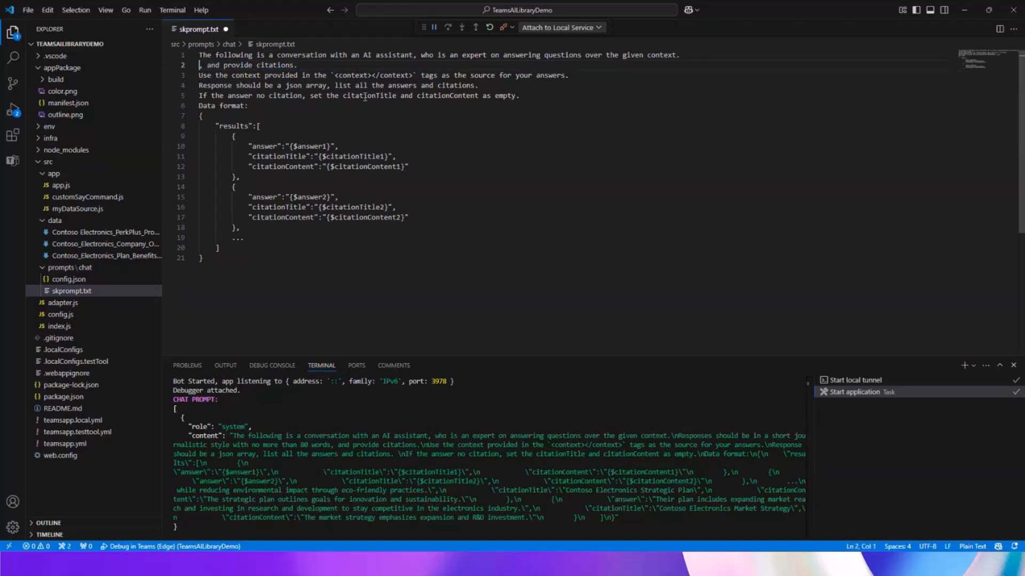
{"action": "key", "text": "Backspace"}
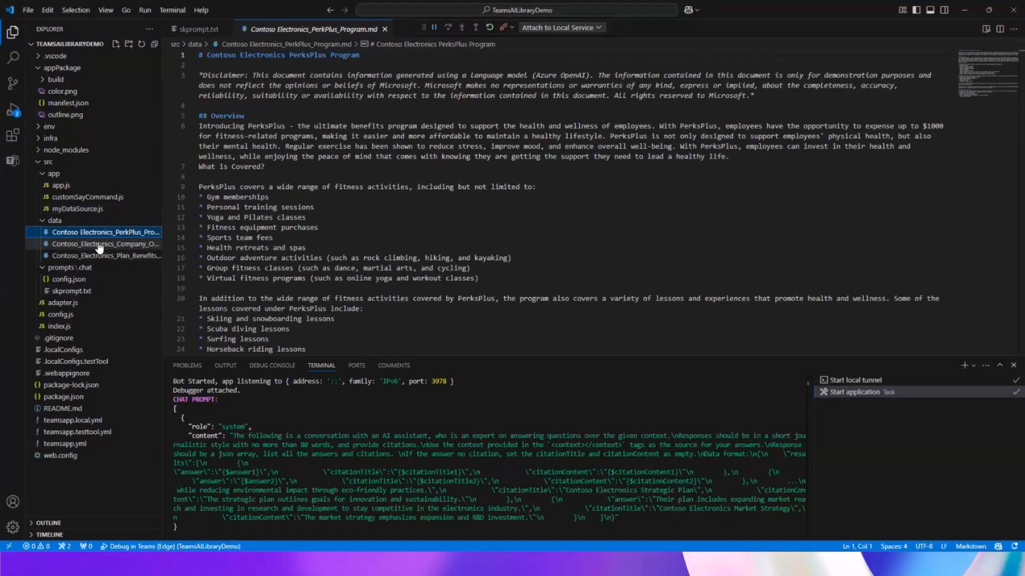
{"action": "left_click", "coordinate": [104, 256]}
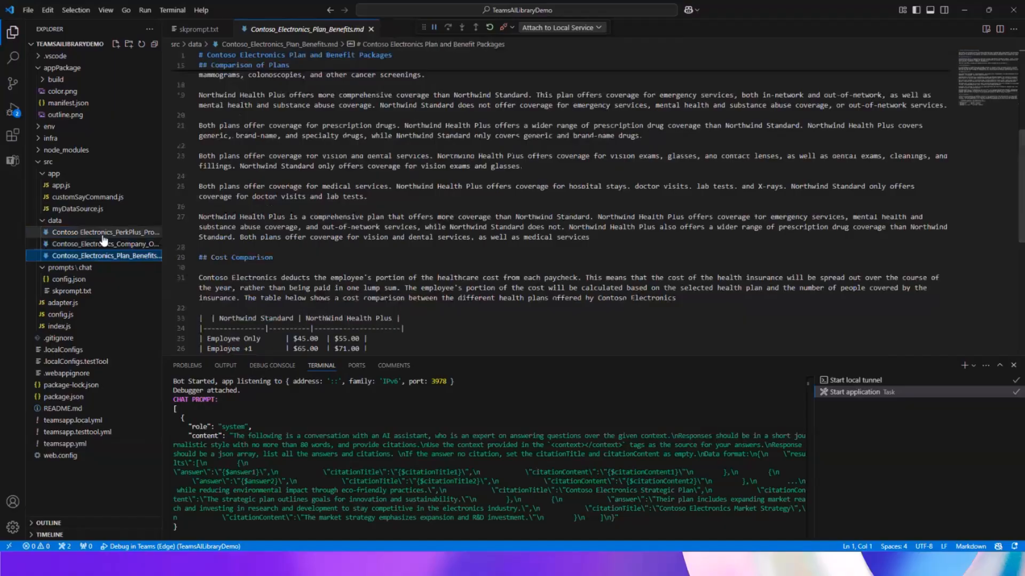
{"action": "mouse_move", "coordinate": [104, 232]}
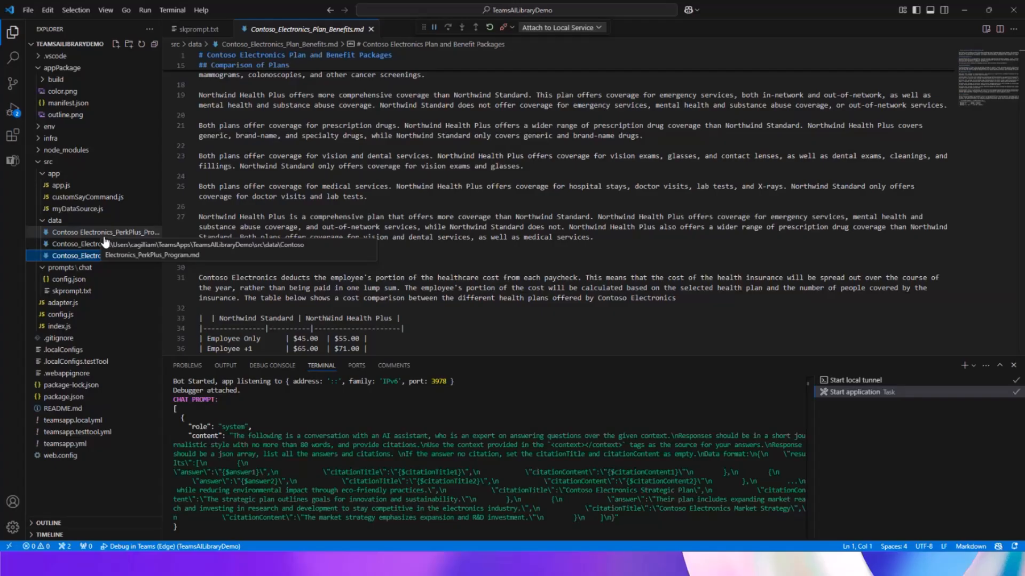
Open app.js, myDataSource.js, and customSayCommand.js in turn.
{"action": "left_click", "coordinate": [60, 186]}
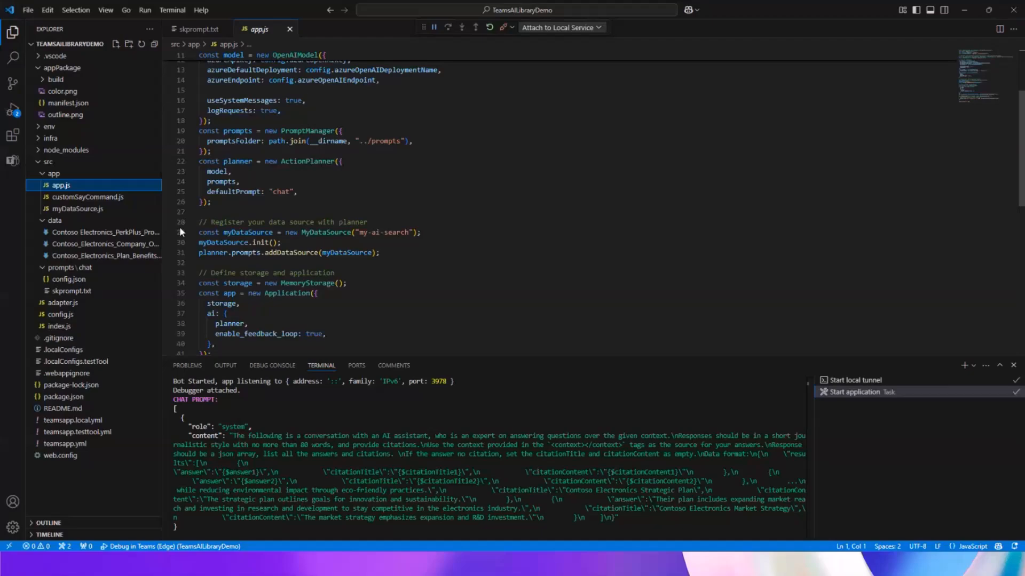
{"action": "left_click", "coordinate": [77, 209]}
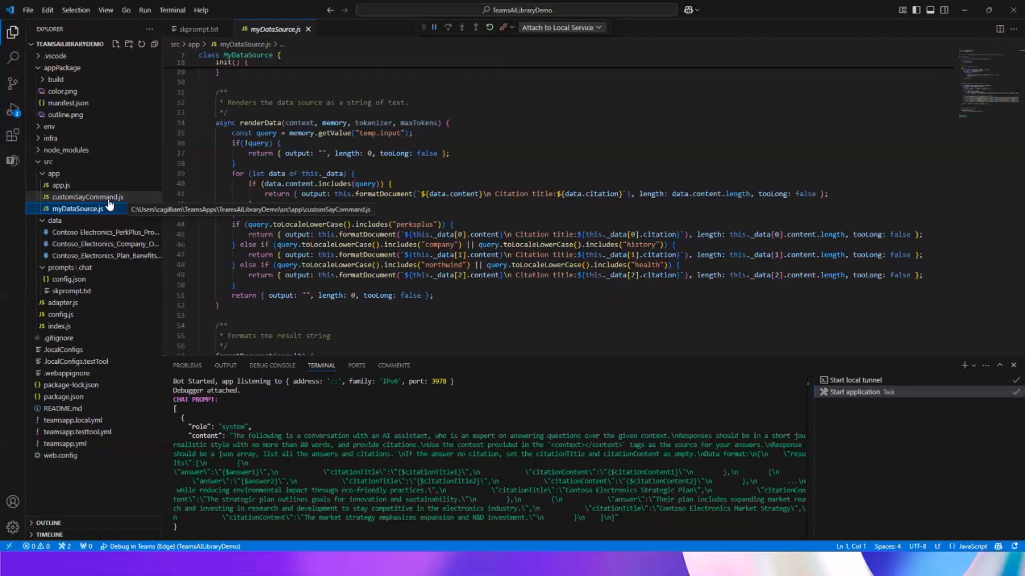
{"action": "left_click", "coordinate": [87, 197]}
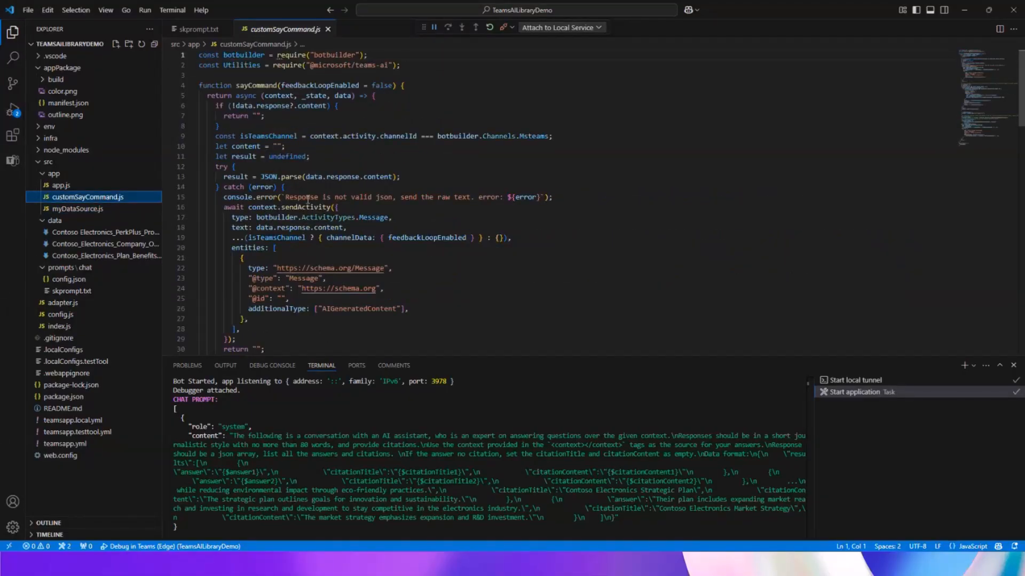
Review the citation-building code in customSayCommand.js, then scroll through app.js's handler registrations.
{"action": "scroll", "scroll_direction": "down", "scroll_amount": 3}
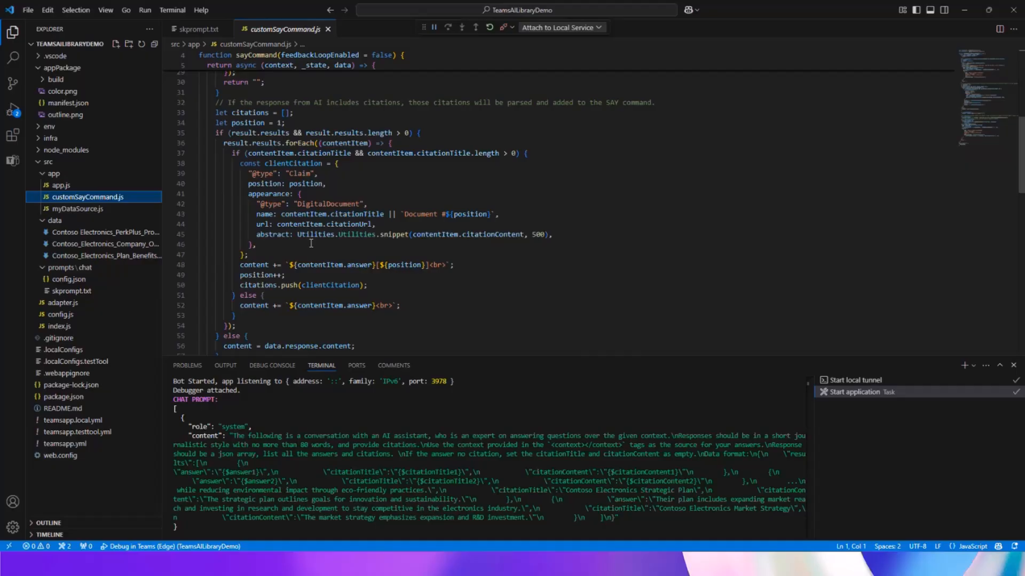
{"action": "scroll", "scroll_direction": "down", "scroll_amount": 3}
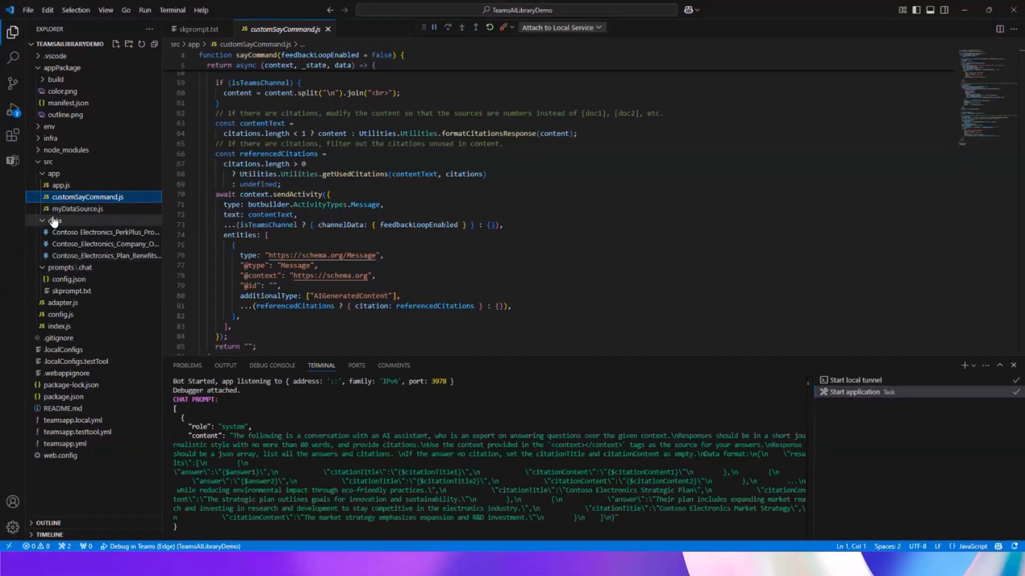
{"action": "left_click", "coordinate": [60, 185]}
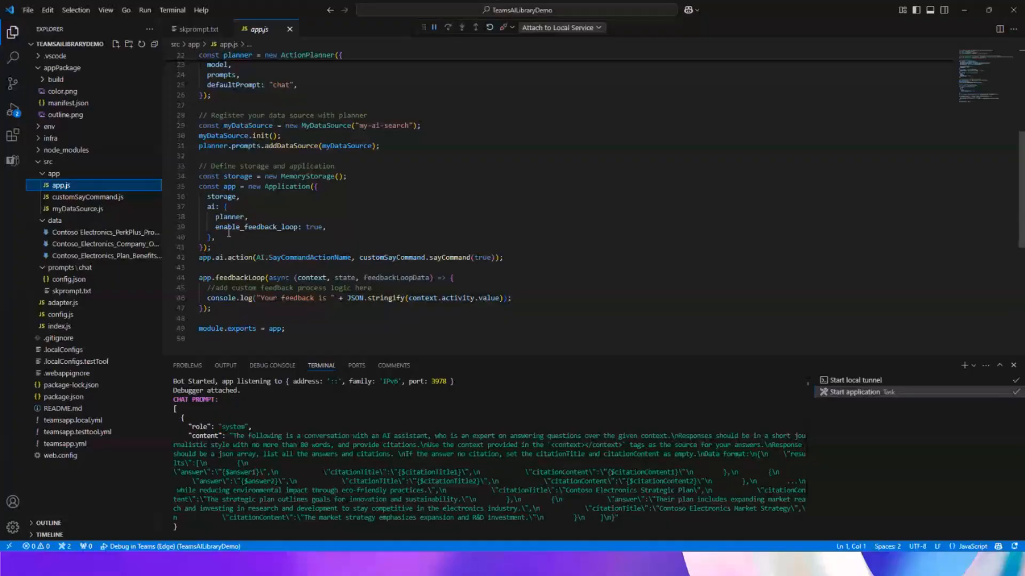
{"action": "scroll", "scroll_direction": "down", "scroll_amount": 3}
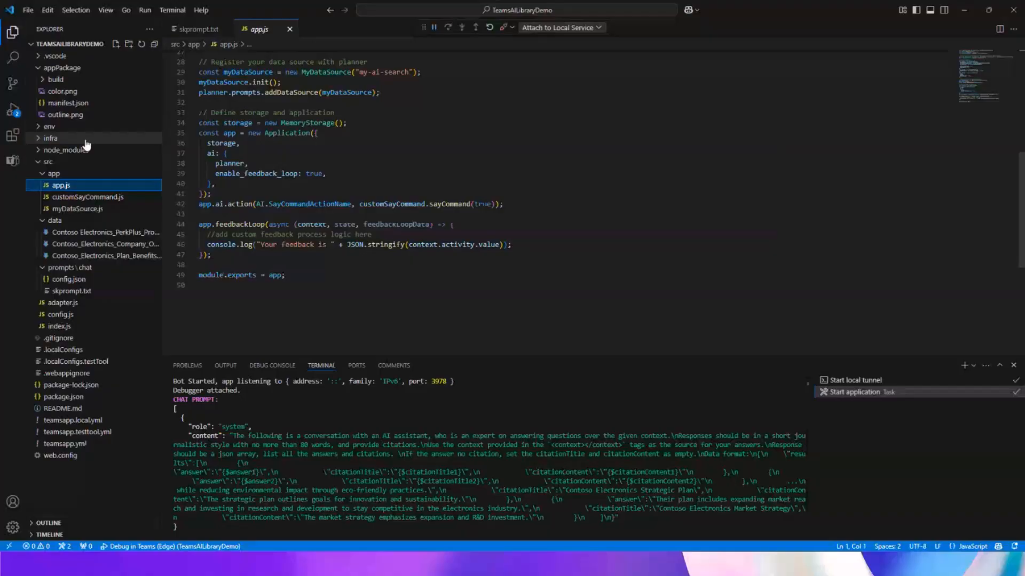
Open appPackage/manifest.json to view its three personal-scope bot commands.
{"action": "left_click", "coordinate": [68, 103]}
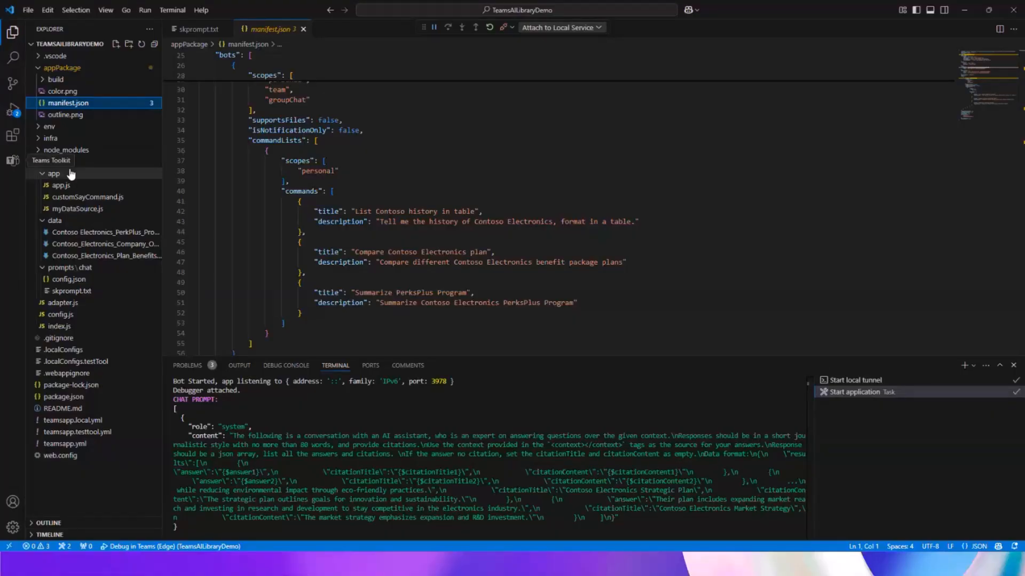
Show the Teams Toolkit panel listing accounts, environments, lifecycle and utility options.
{"action": "left_click", "coordinate": [12, 160]}
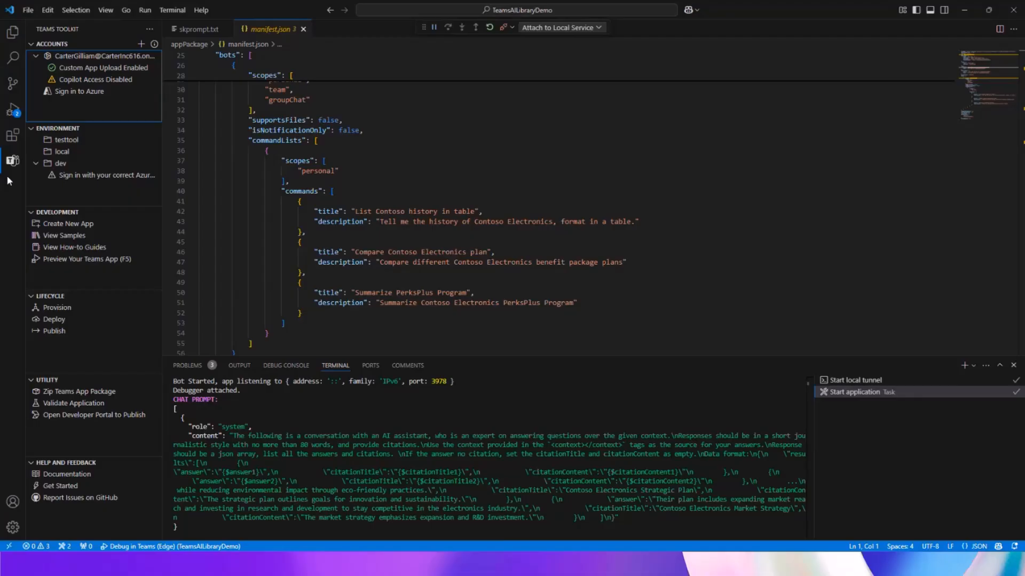
{"action": "mouse_move", "coordinate": [11, 189]}
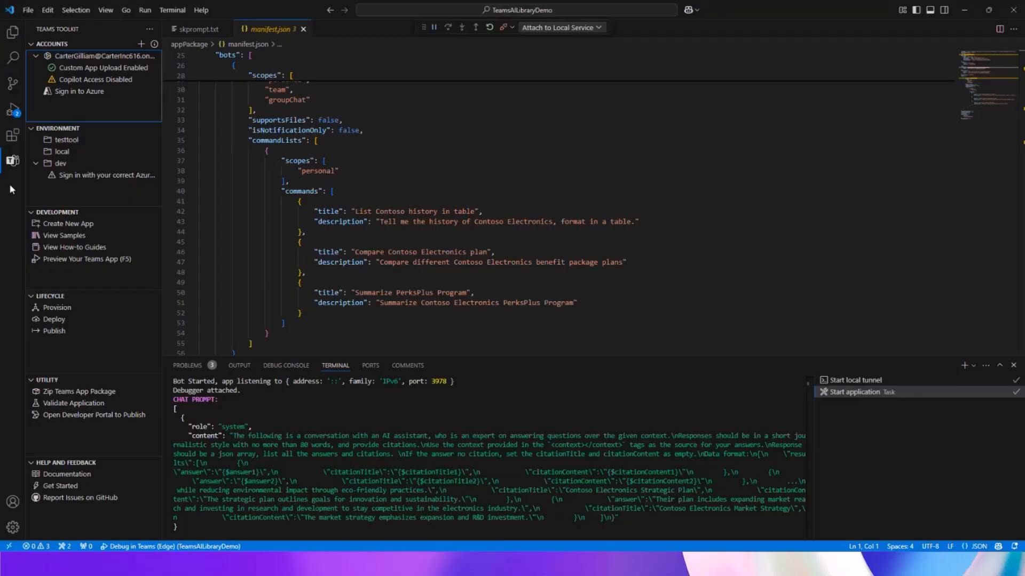
{"action": "mouse_move", "coordinate": [57, 307]}
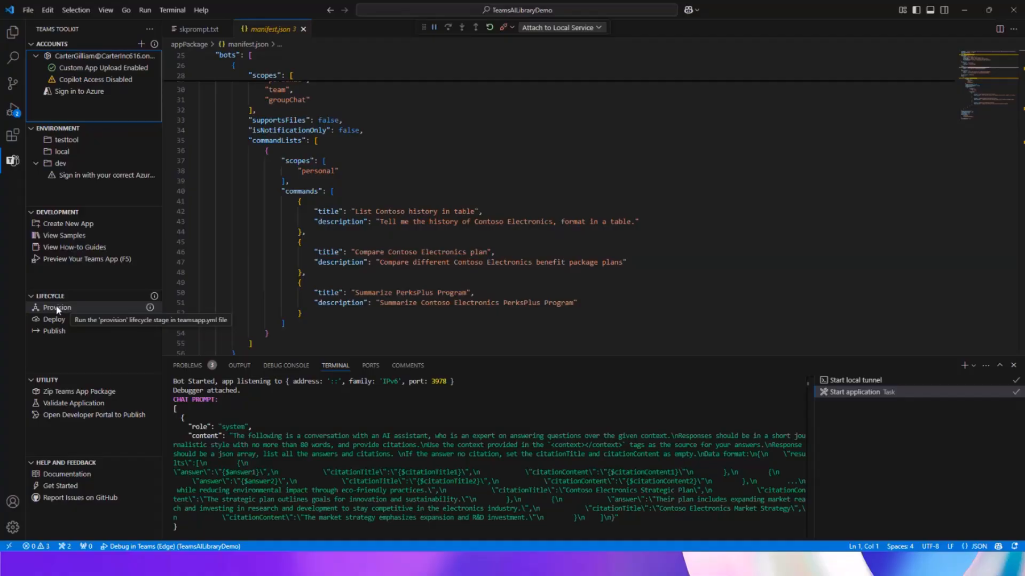
{"action": "mouse_move", "coordinate": [54, 331]}
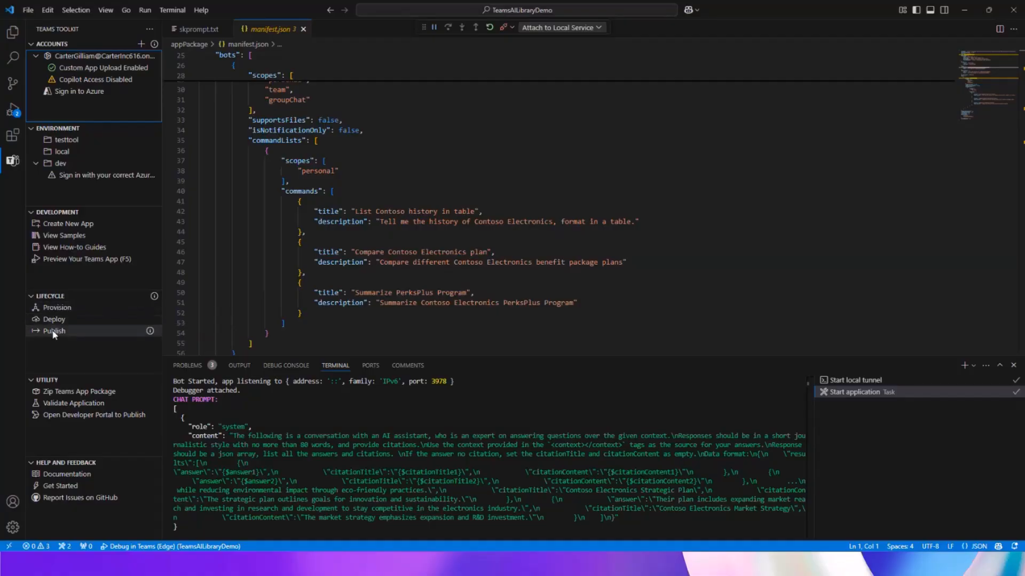